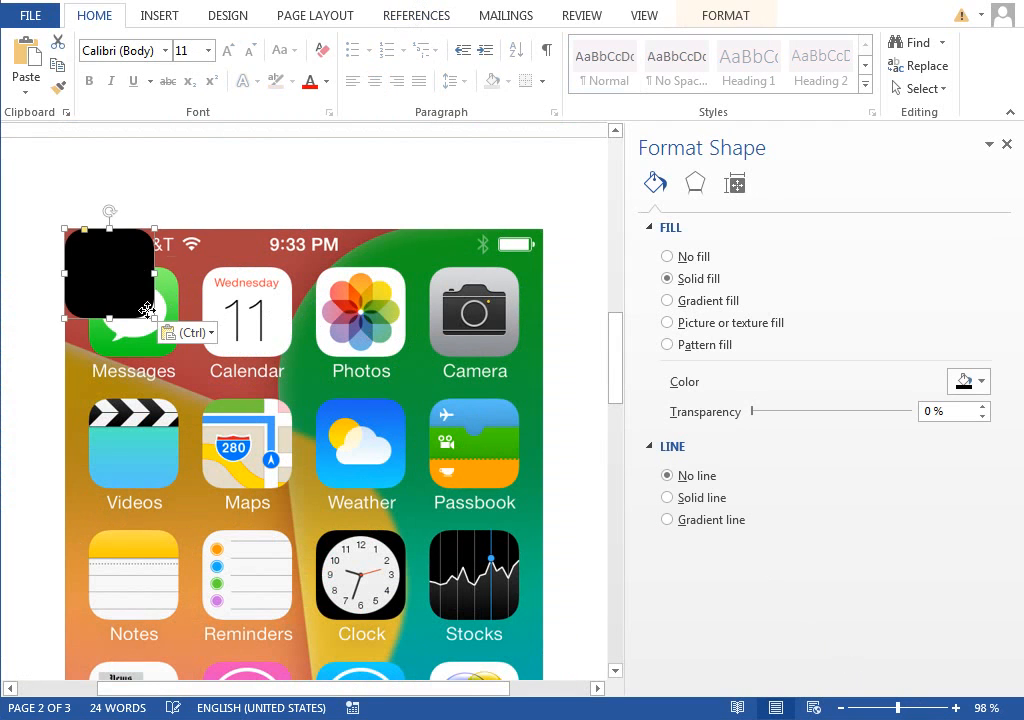
# Move the black rounded square beside the Passbook icon and zoom in to about 356%.
pyautogui.moveTo(110, 275); pyautogui.dragTo(360, 450)
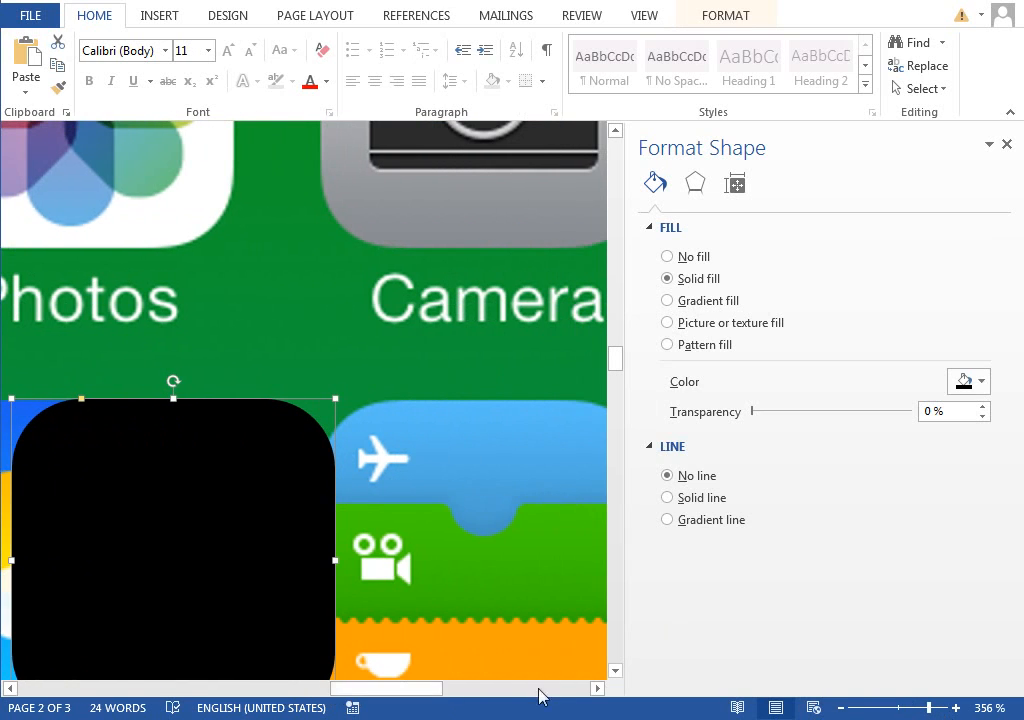
pyautogui.scroll(-3)
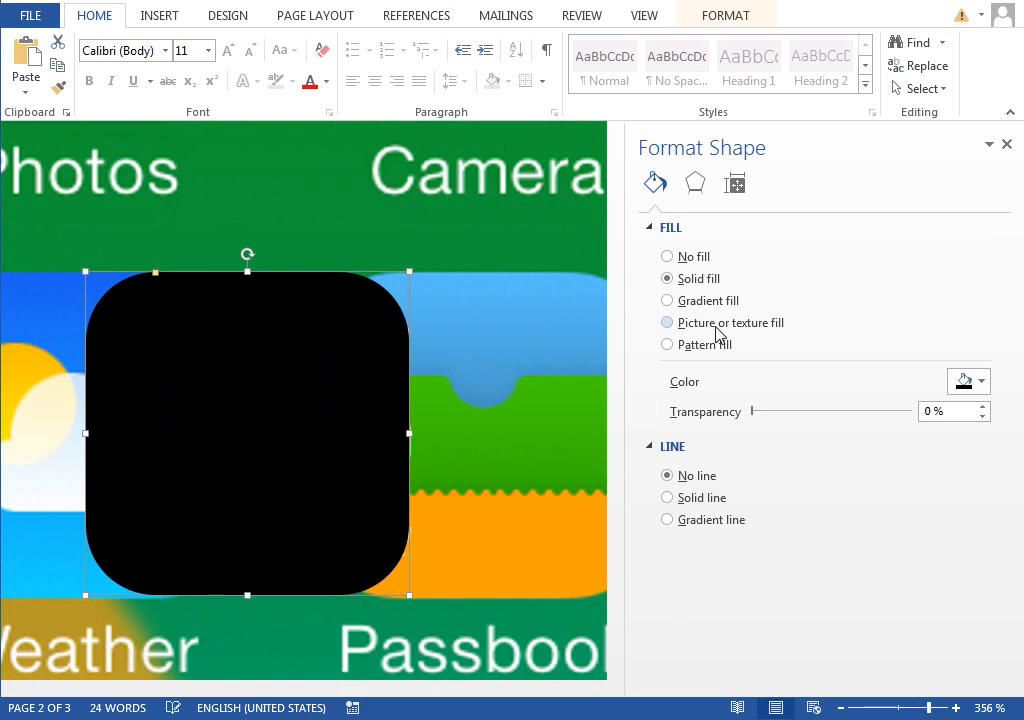
# Give the square a 90° gradient from cyan to brighter blue, second stop at 31%.
pyautogui.click(667, 300)
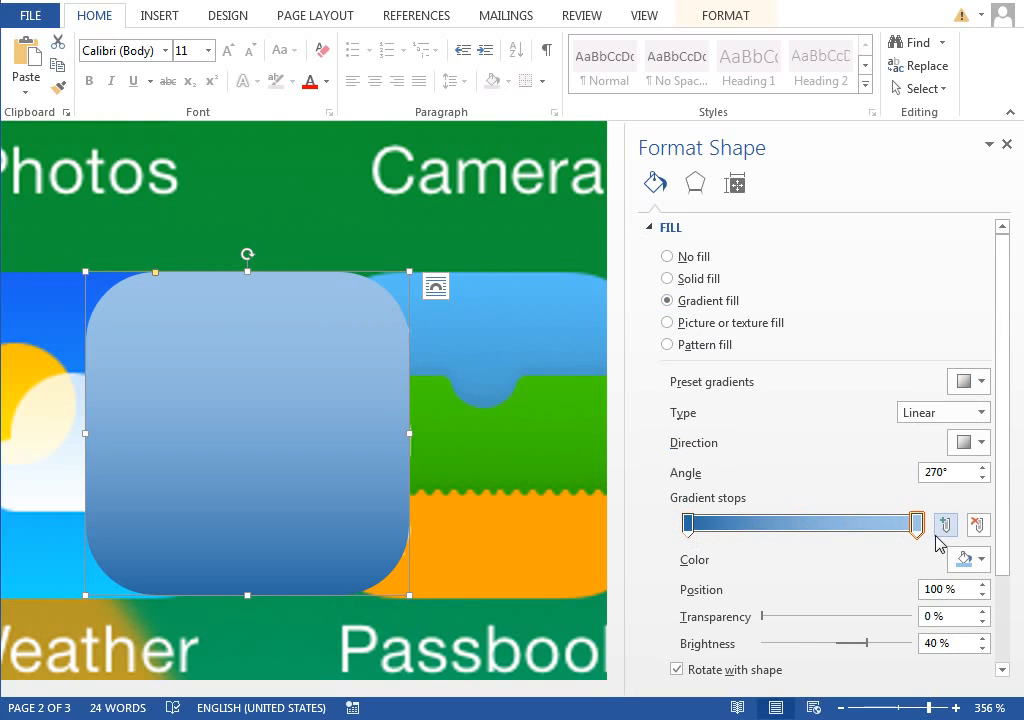
pyautogui.click(980, 559)
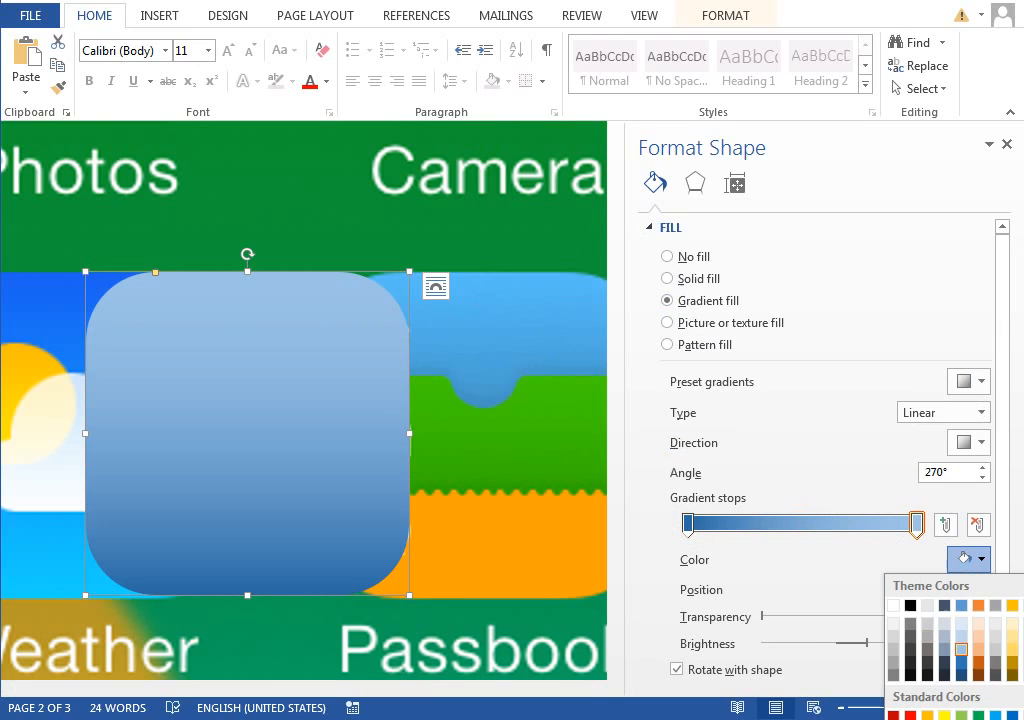
pyautogui.click(962, 559)
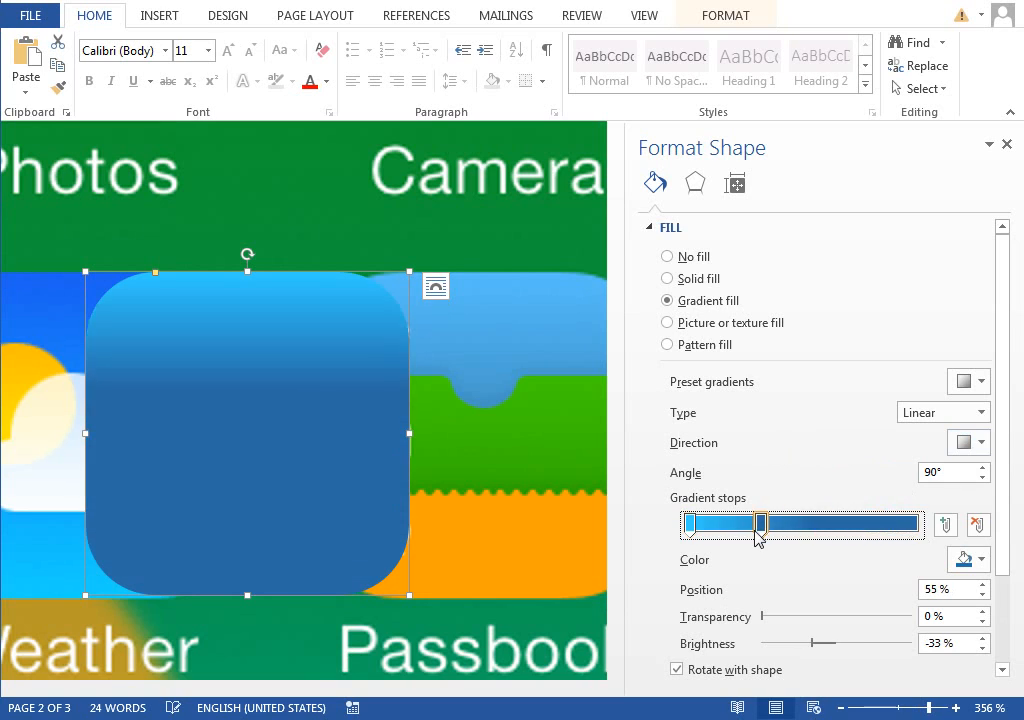
pyautogui.moveTo(760, 524); pyautogui.dragTo(730, 524)
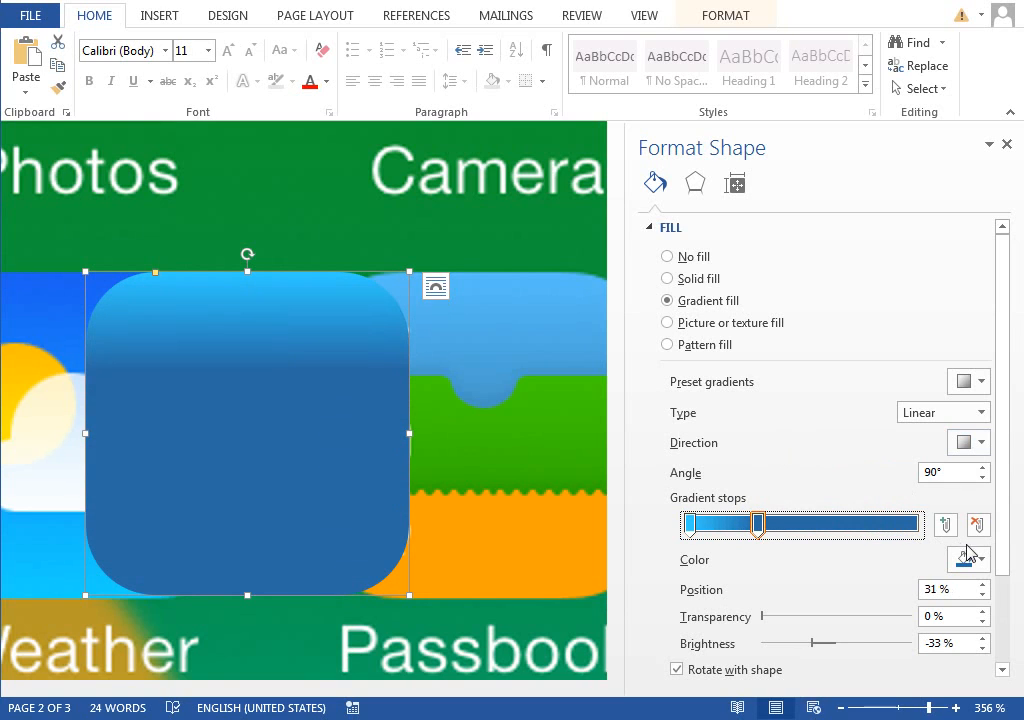
pyautogui.click(979, 561)
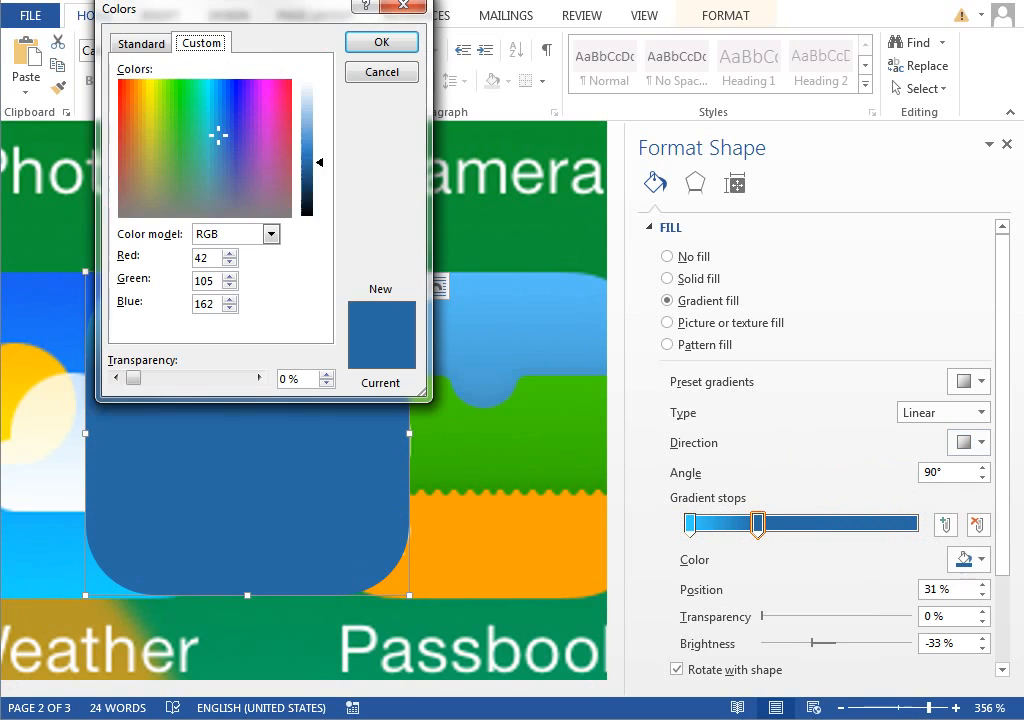
pyautogui.click(141, 43)
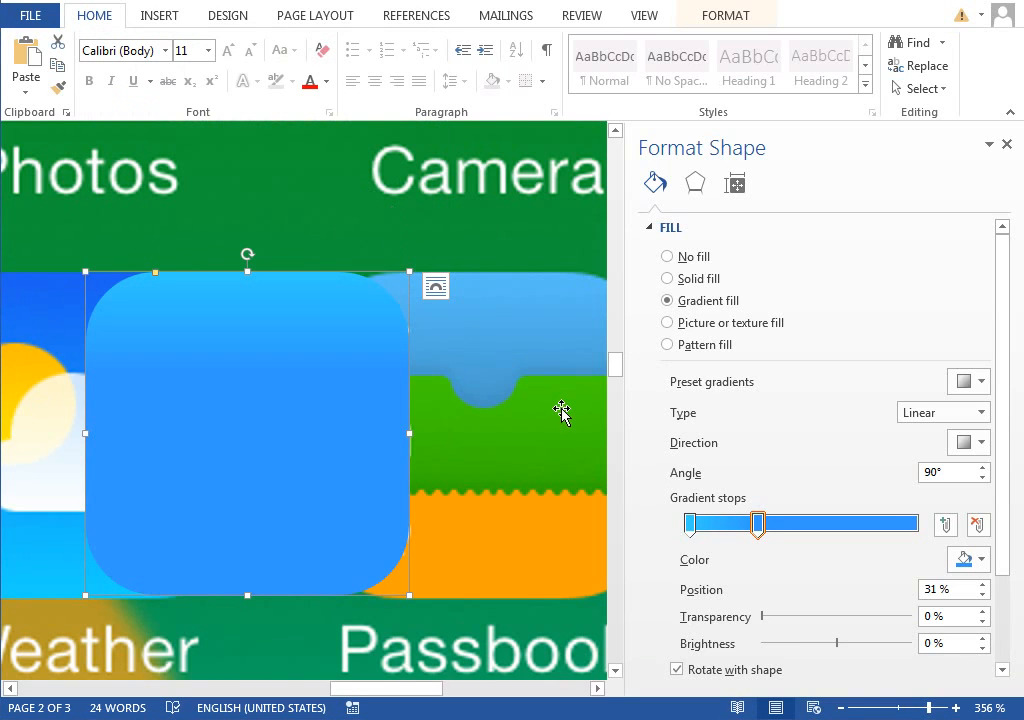
# Add two gradient stops below the blue, coloured green and darker green.
pyautogui.moveTo(757, 523); pyautogui.dragTo(762, 523)
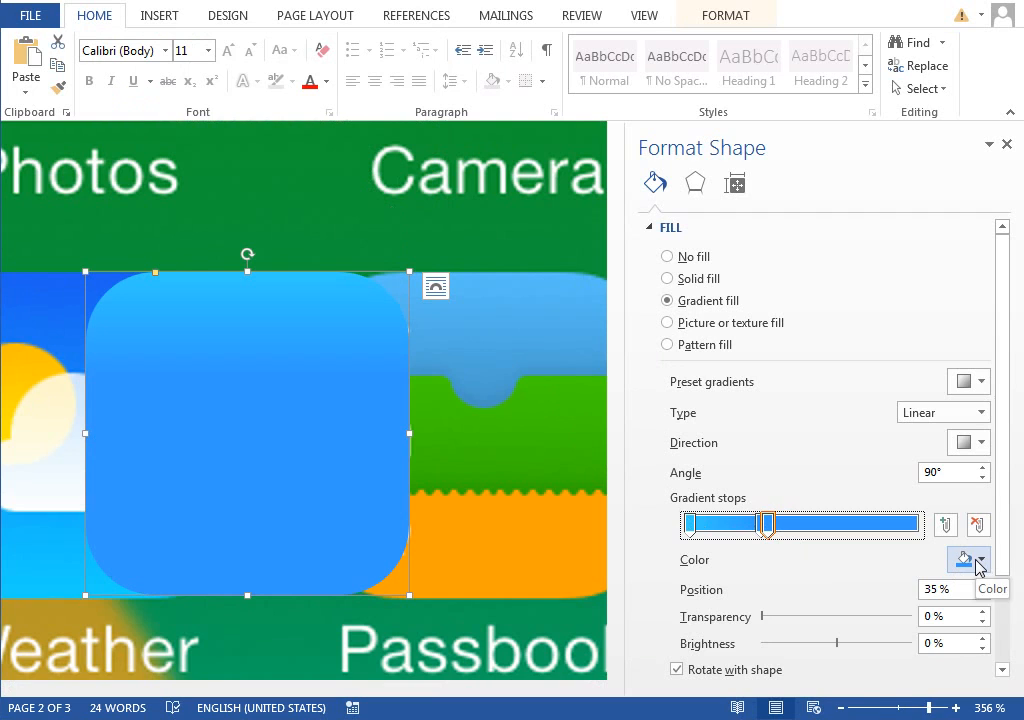
pyautogui.click(984, 559)
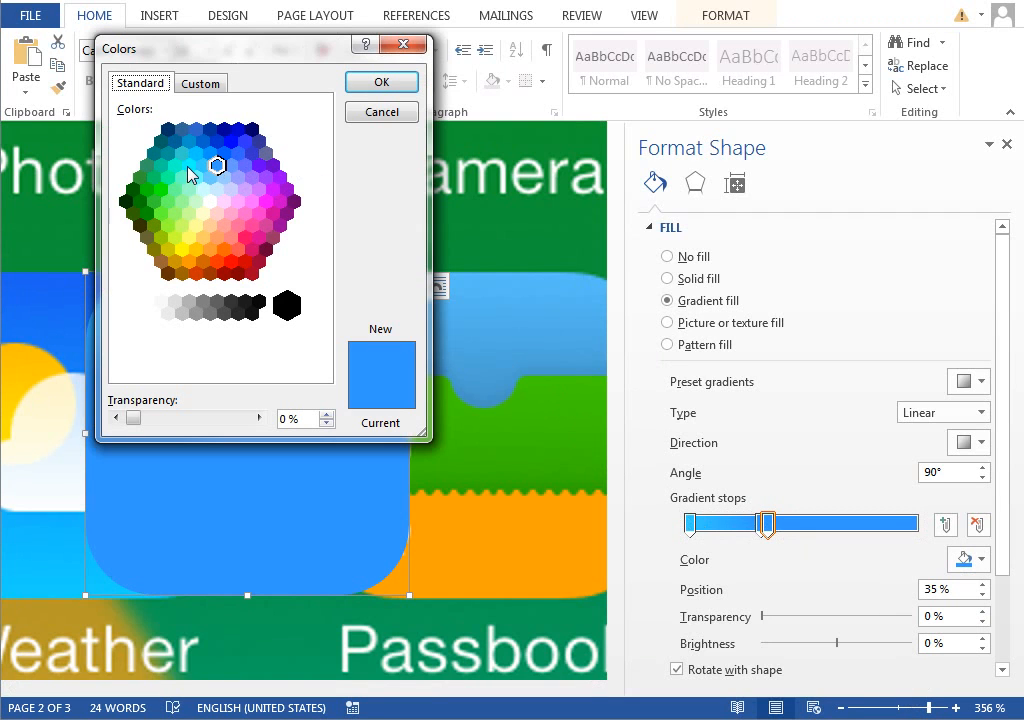
pyautogui.click(168, 178)
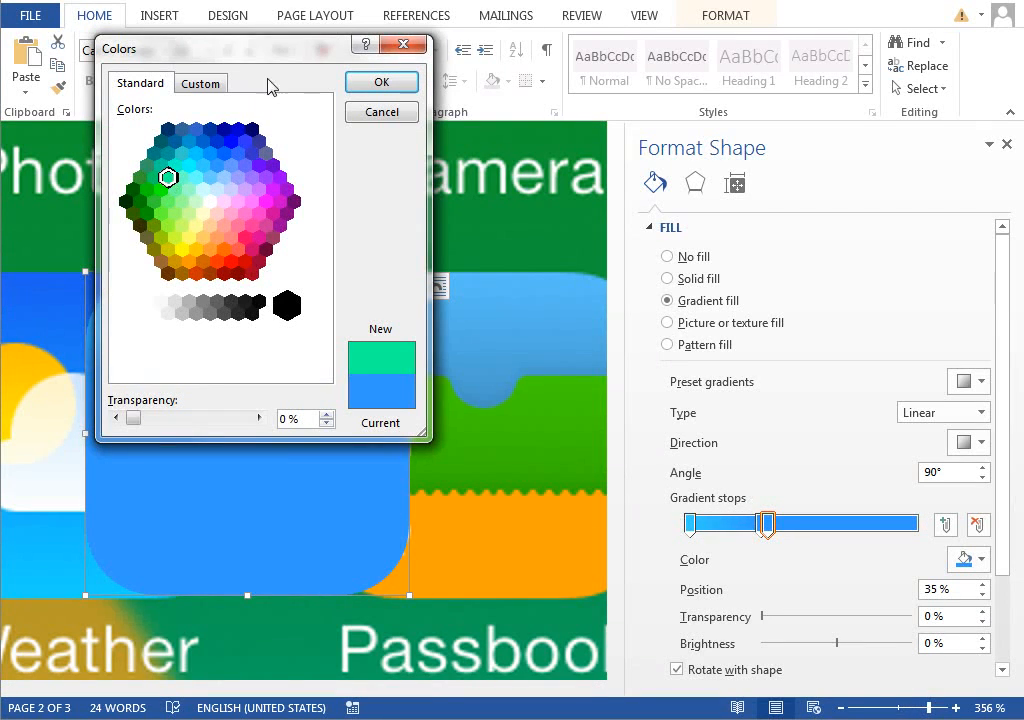
pyautogui.click(145, 235)
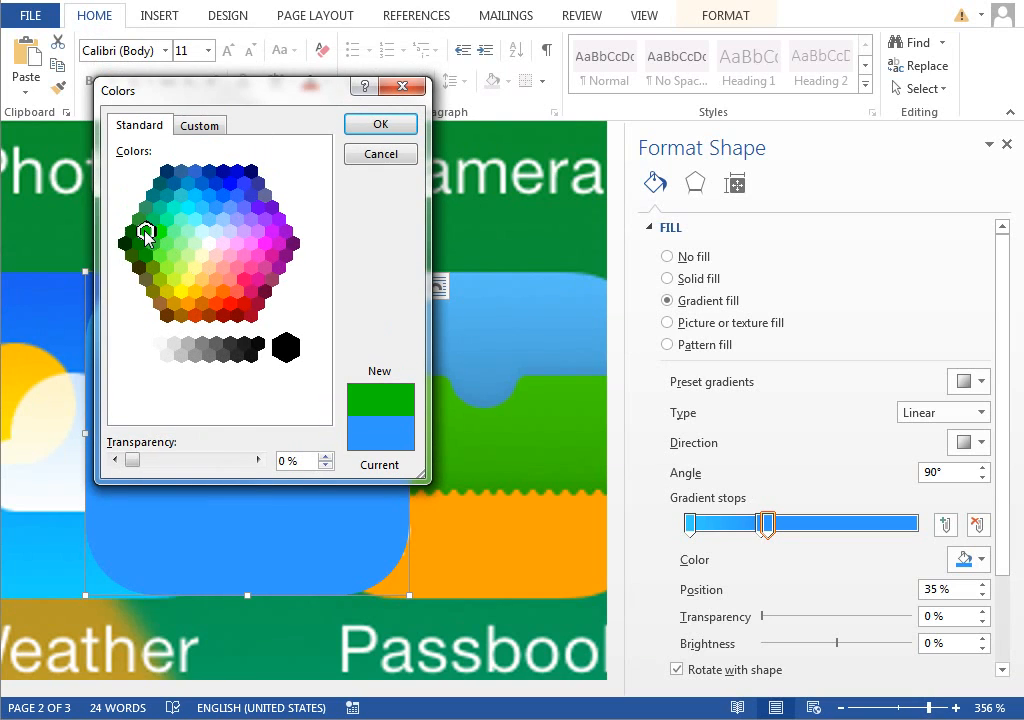
pyautogui.click(379, 123)
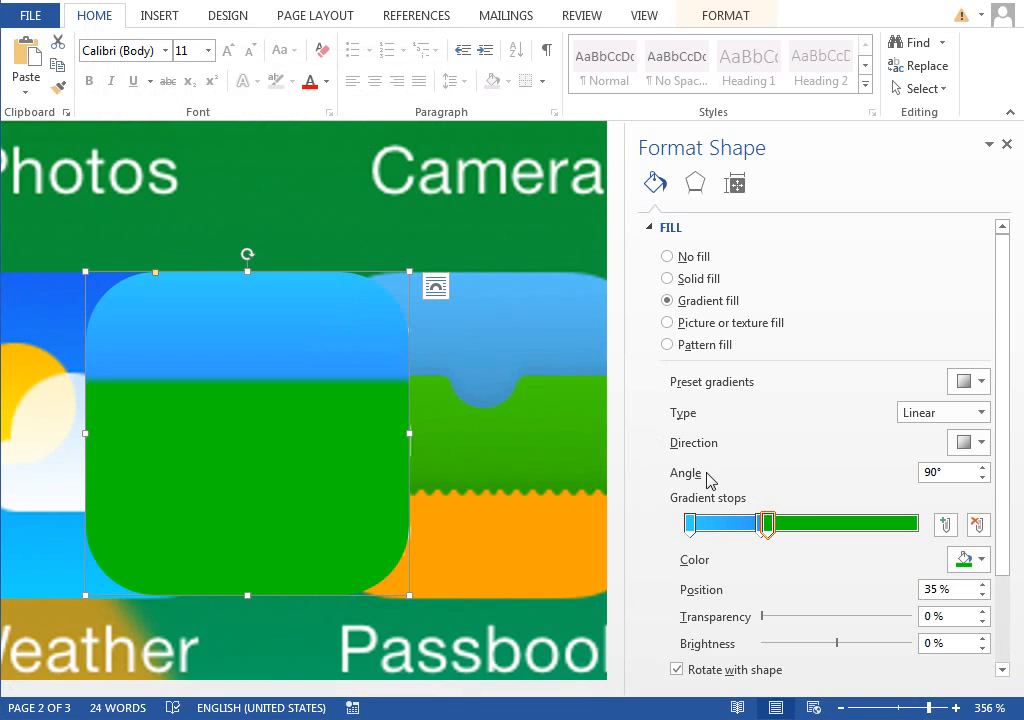
pyautogui.moveTo(768, 523); pyautogui.dragTo(850, 523)
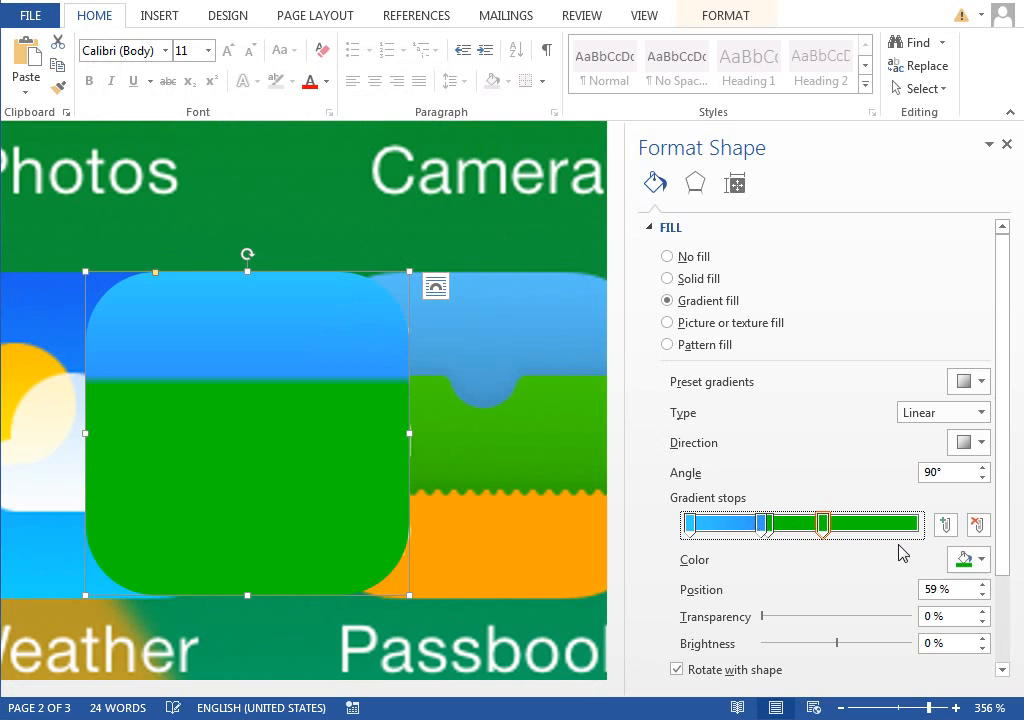
pyautogui.click(974, 560)
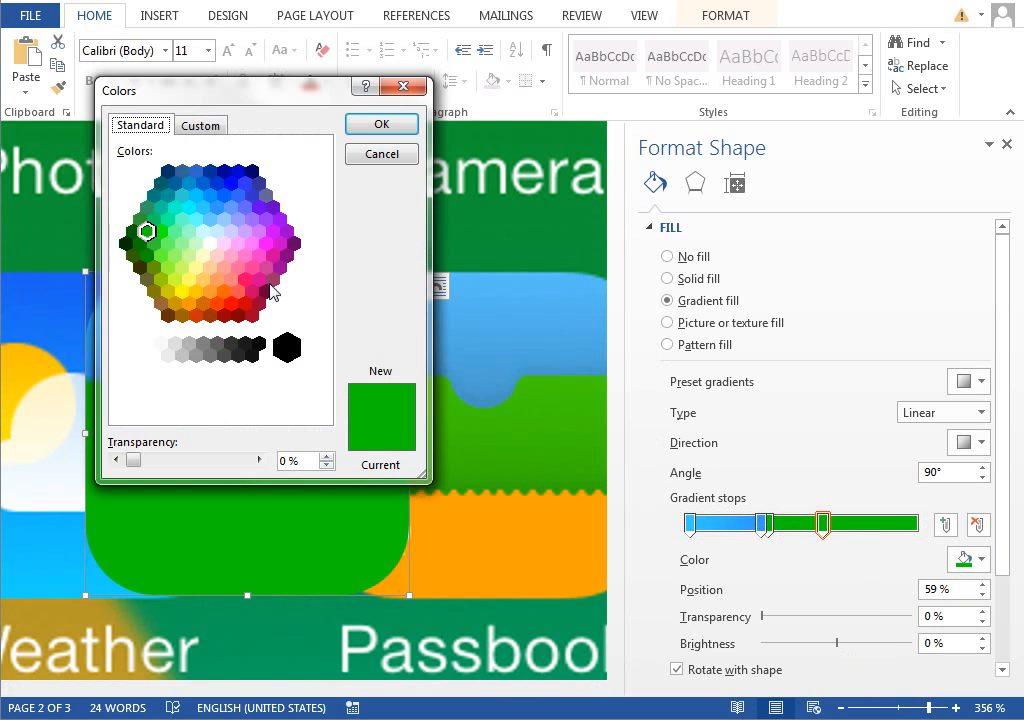
pyautogui.click(139, 220)
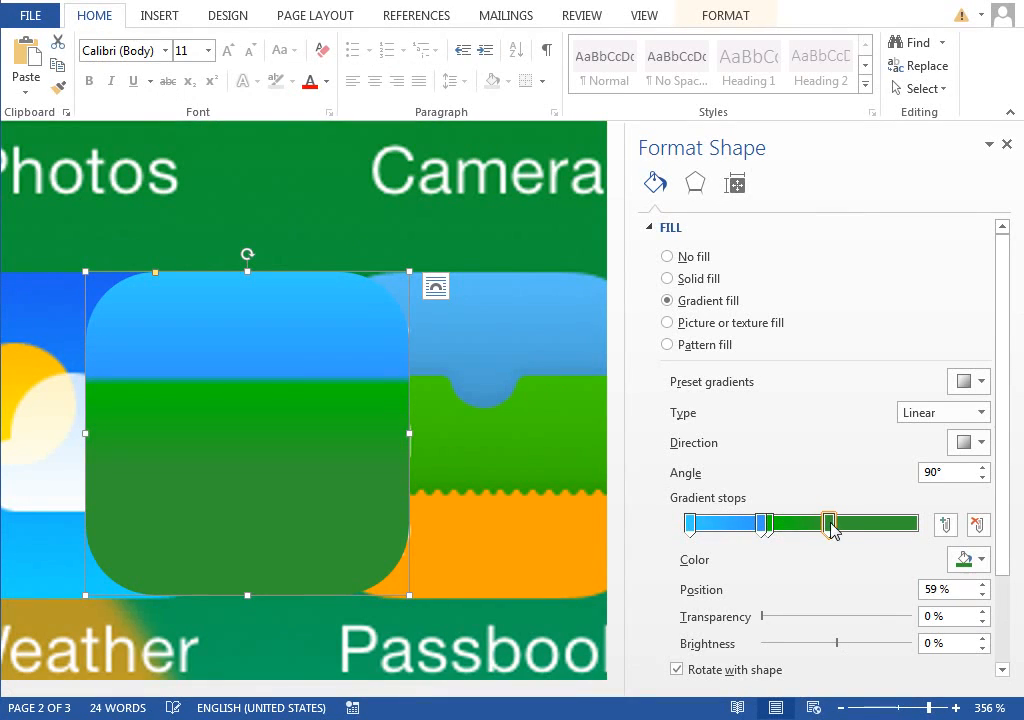
# Add a fifth gradient stop coloured orange for the bottom band.
pyautogui.moveTo(830, 524); pyautogui.dragTo(855, 524)
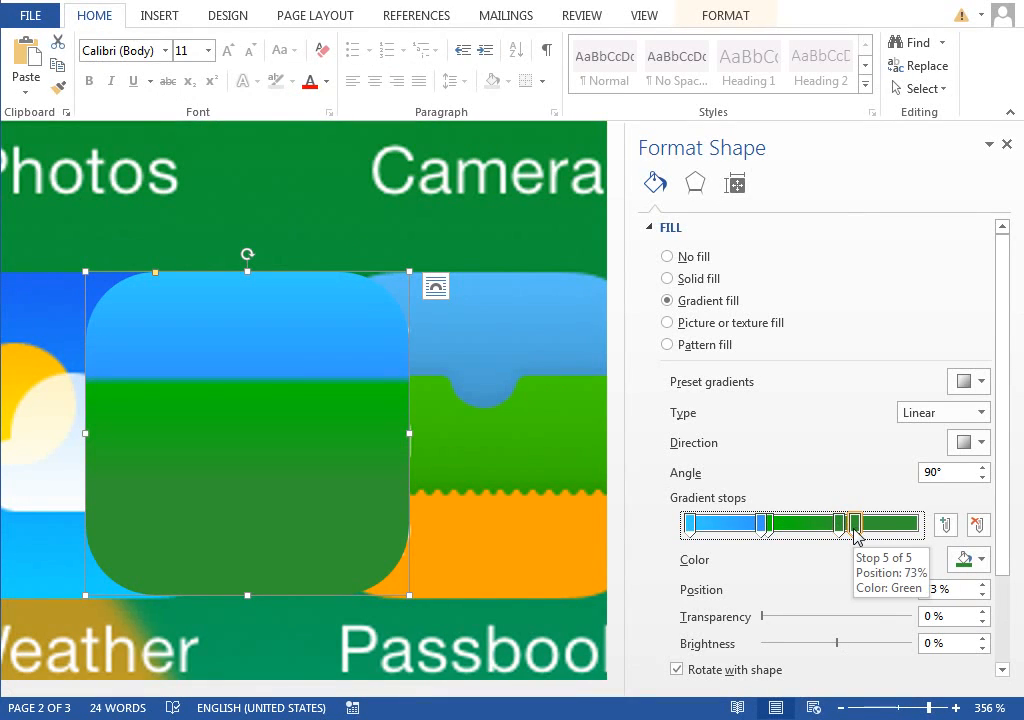
pyautogui.click(978, 559)
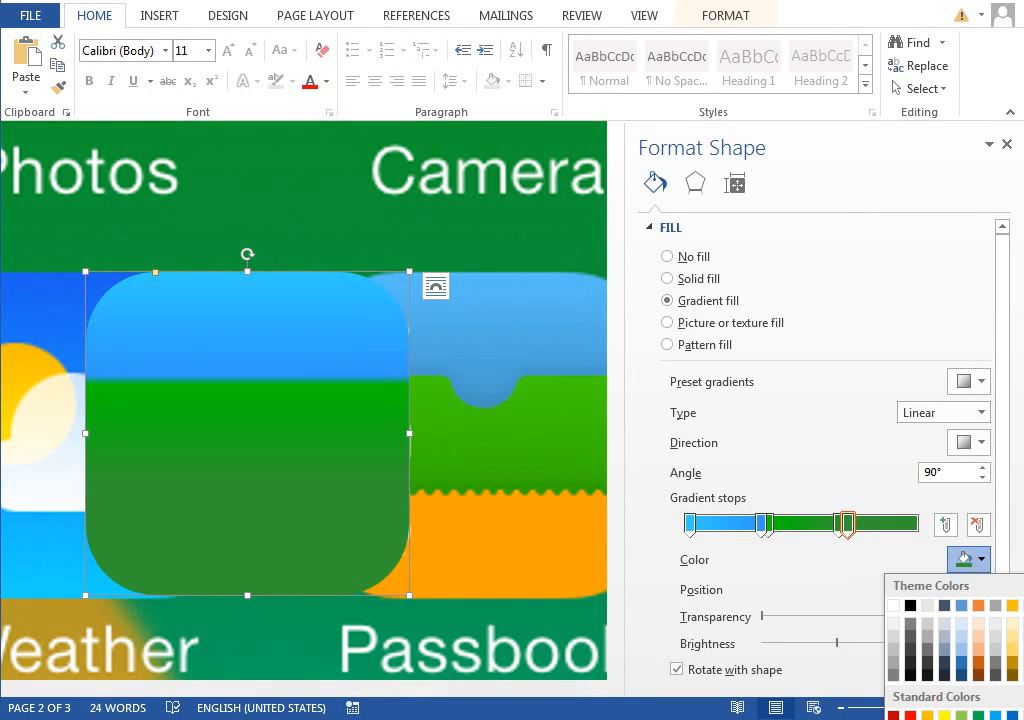
pyautogui.click(982, 560)
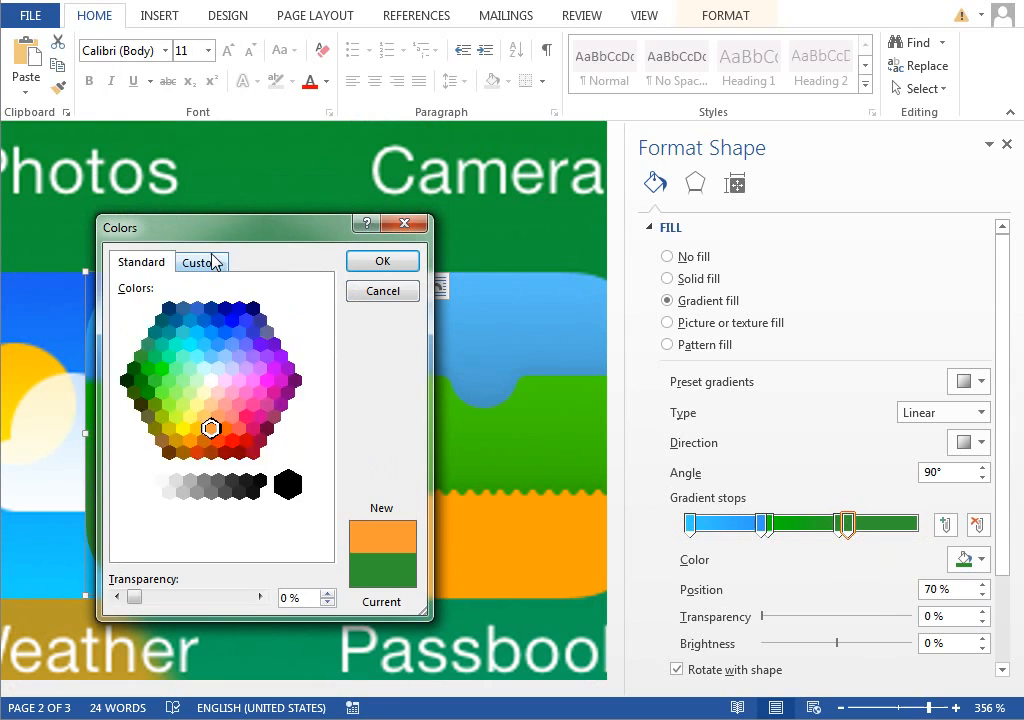
pyautogui.click(202, 261)
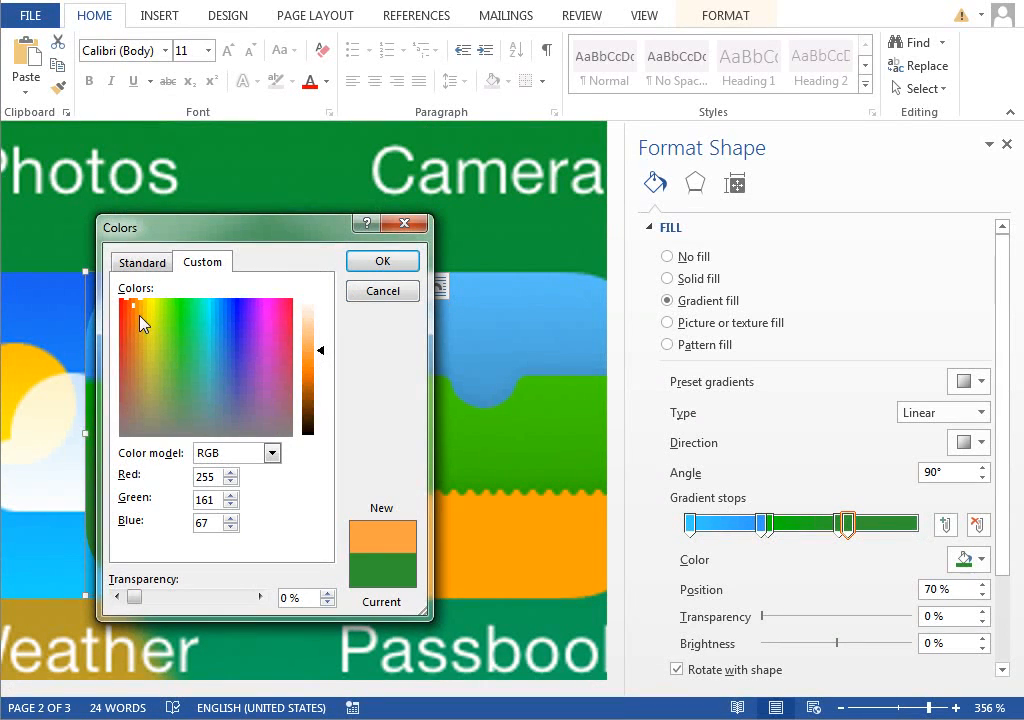
pyautogui.click(381, 260)
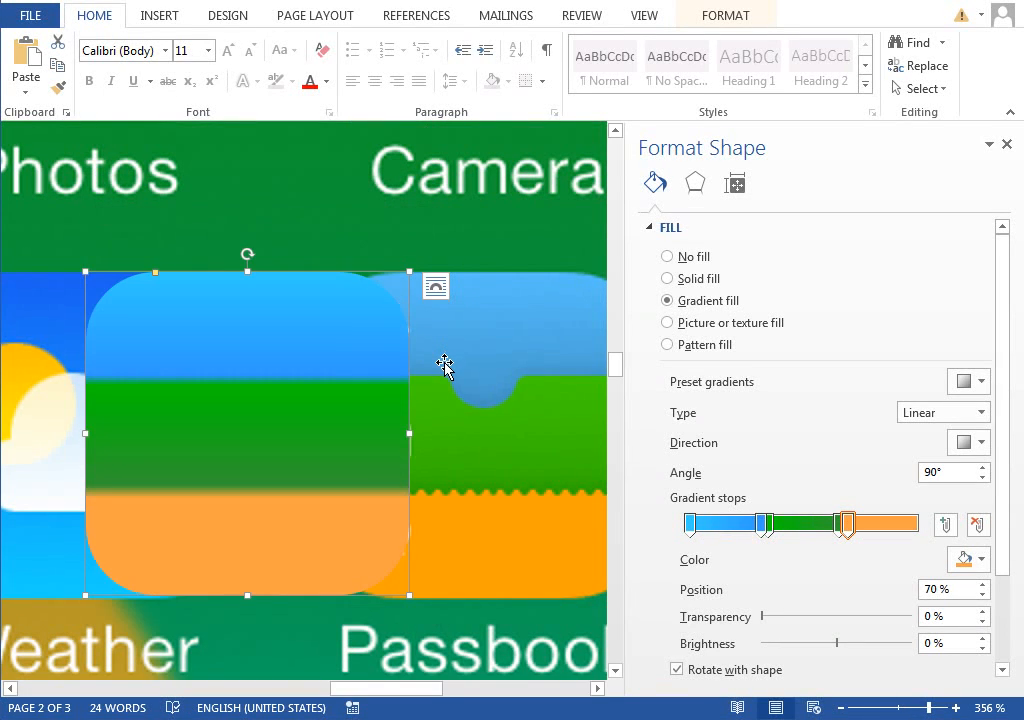
pyautogui.click(980, 559)
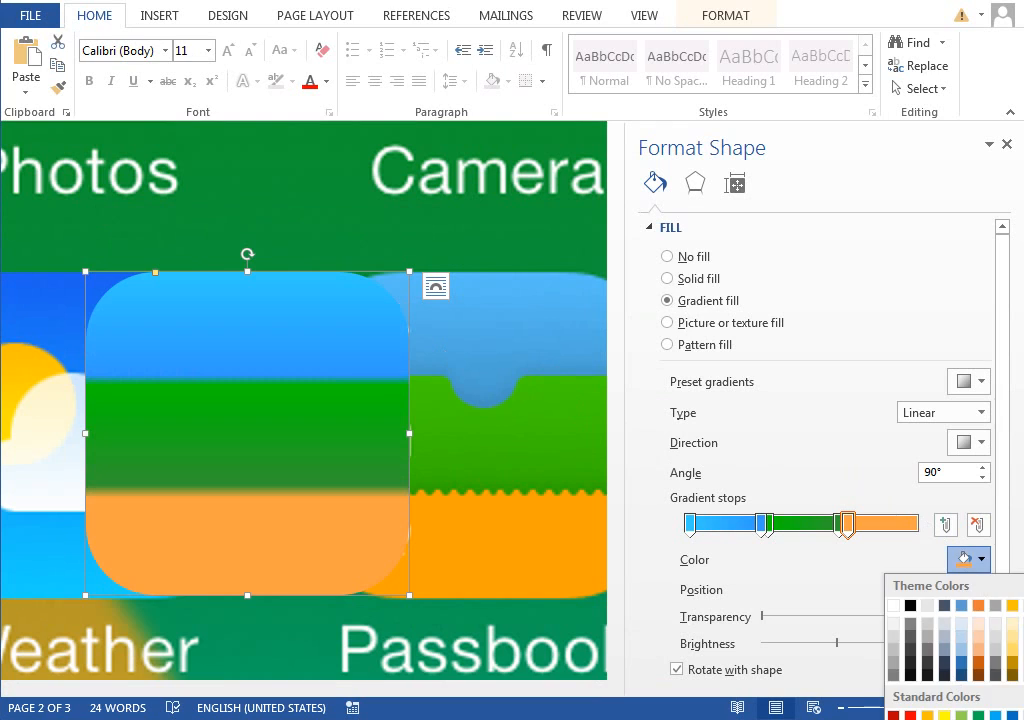
pyautogui.click(980, 560)
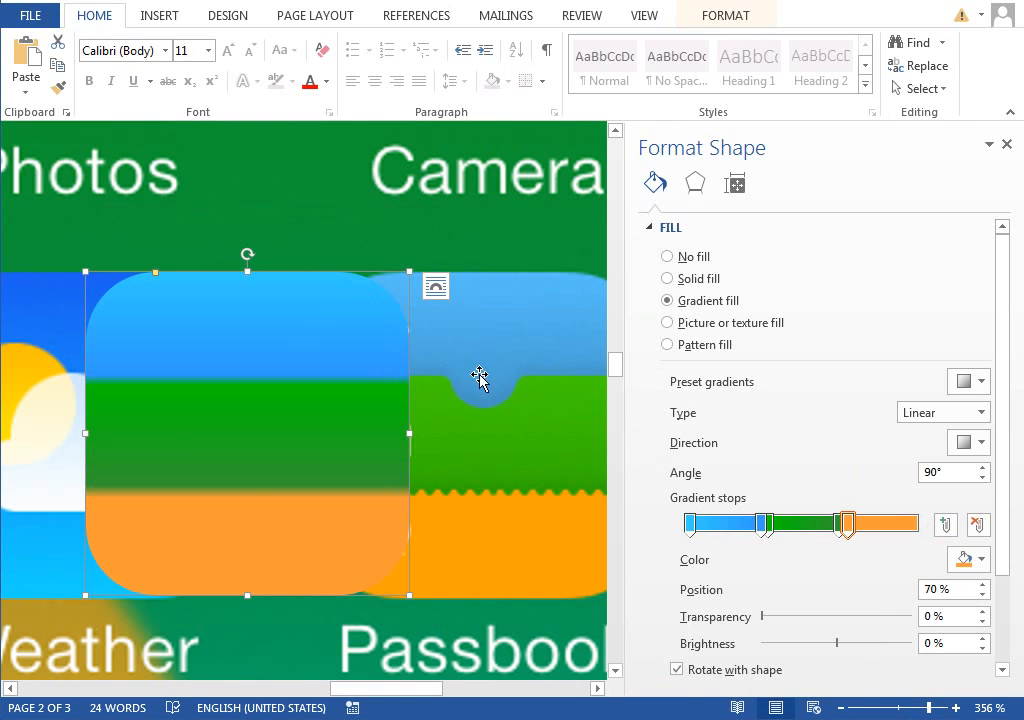
# Push the green and orange stops together (about 33% and 69–70%) for hard band edges.
pyautogui.moveTo(845, 523); pyautogui.dragTo(770, 523)
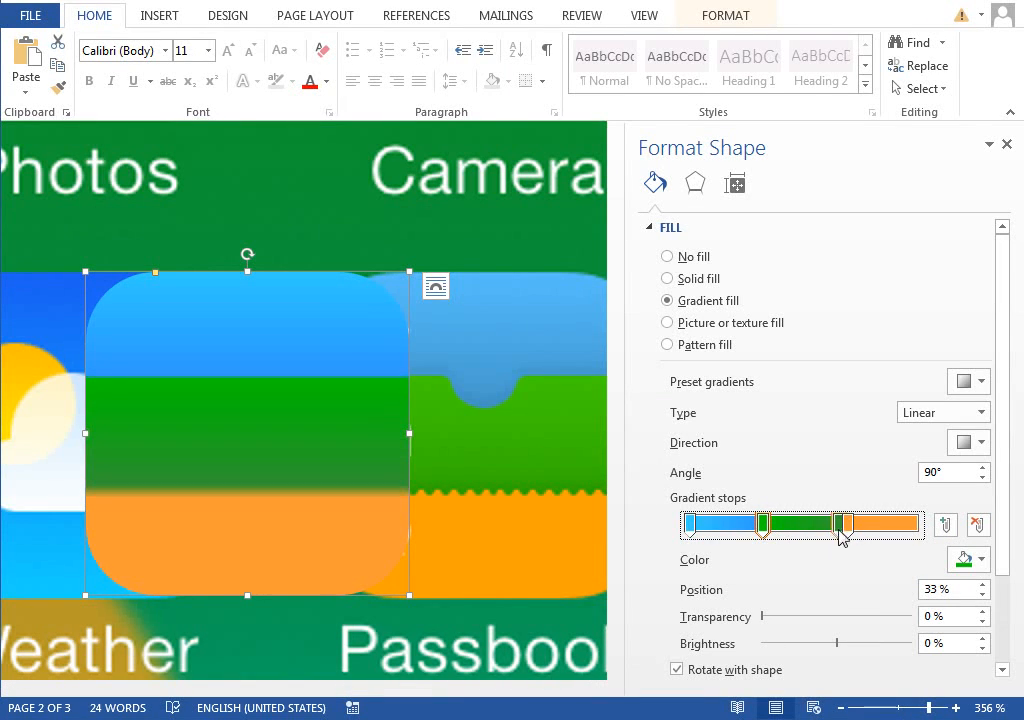
pyautogui.moveTo(838, 524); pyautogui.dragTo(845, 524)
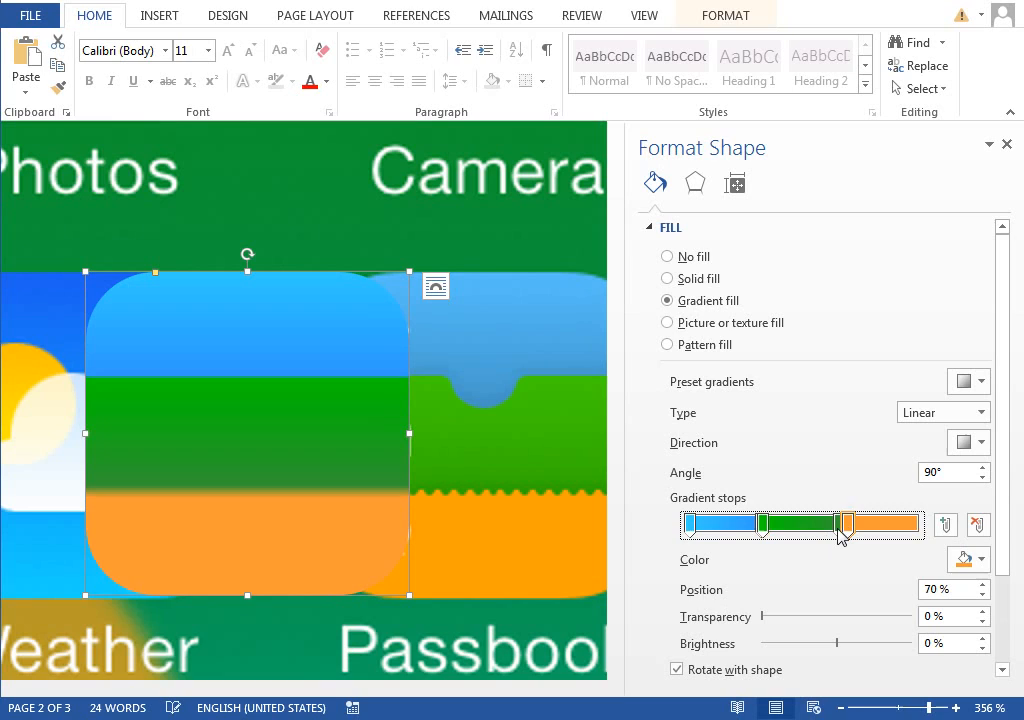
pyautogui.moveTo(842, 523); pyautogui.dragTo(847, 523)
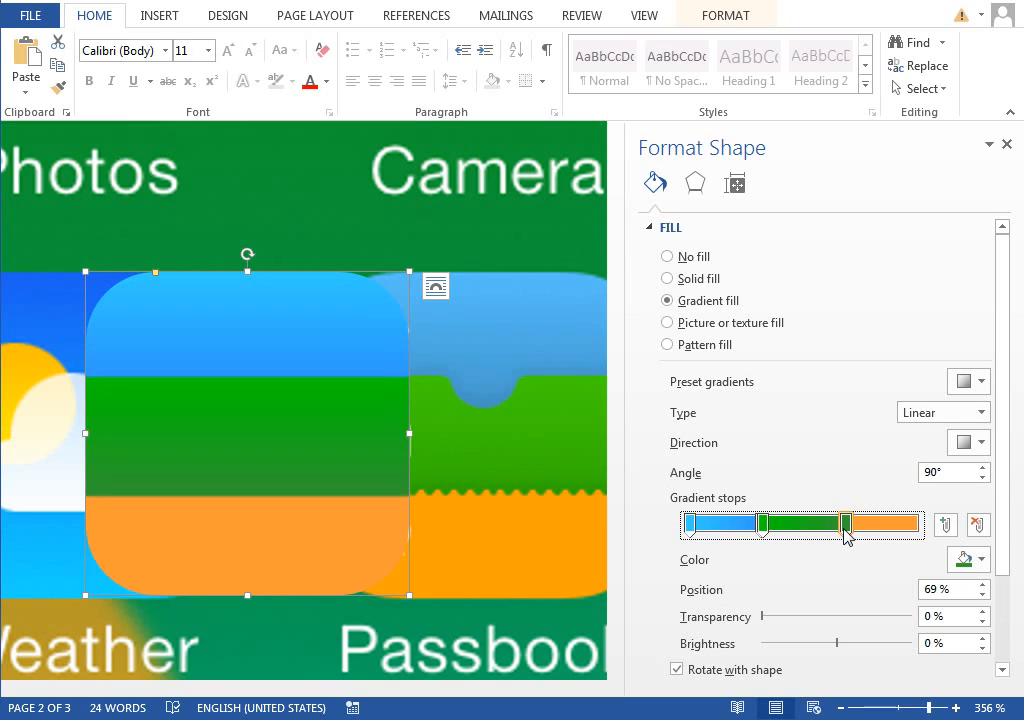
pyautogui.moveTo(847, 524); pyautogui.dragTo(838, 524)
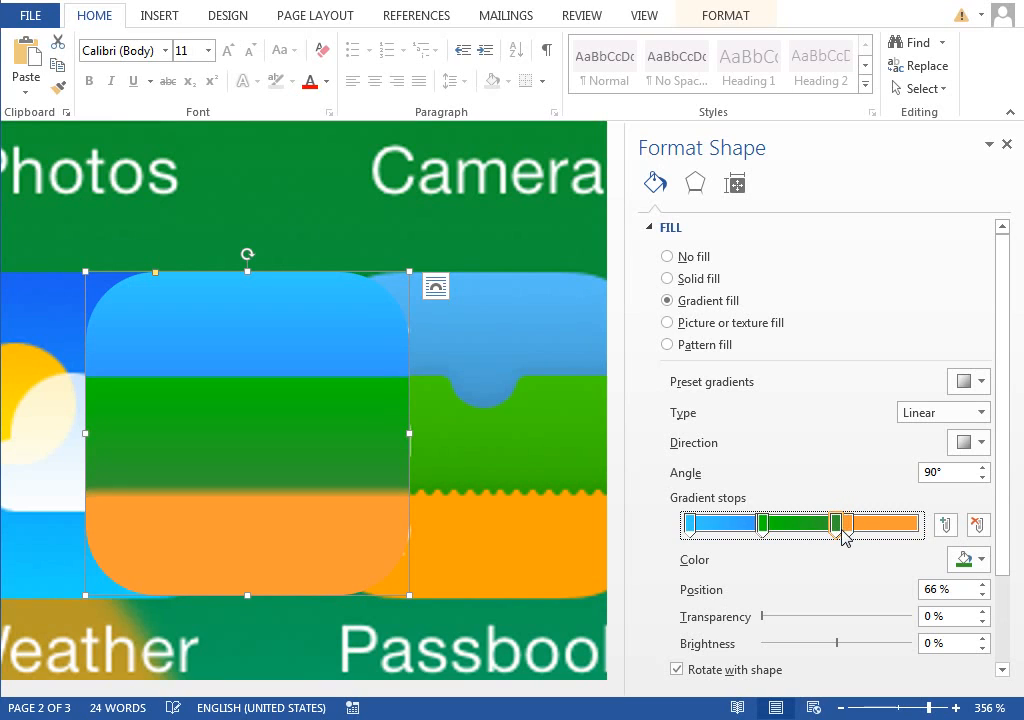
pyautogui.moveTo(835, 524); pyautogui.dragTo(843, 524)
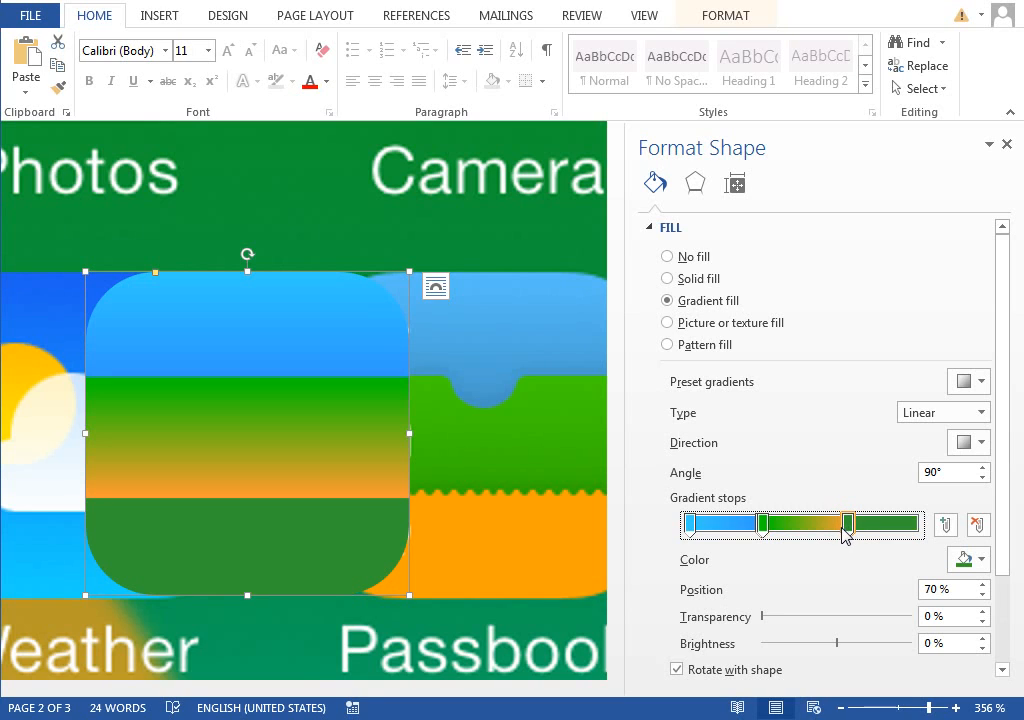
pyautogui.moveTo(845, 524); pyautogui.dragTo(817, 524)
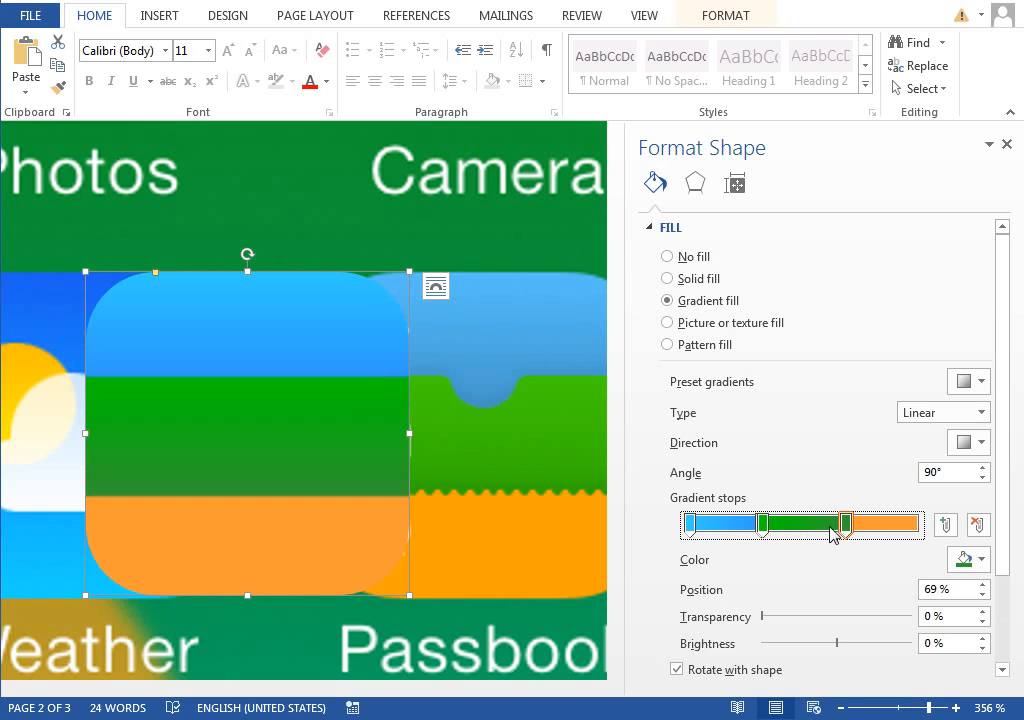
pyautogui.click(978, 560)
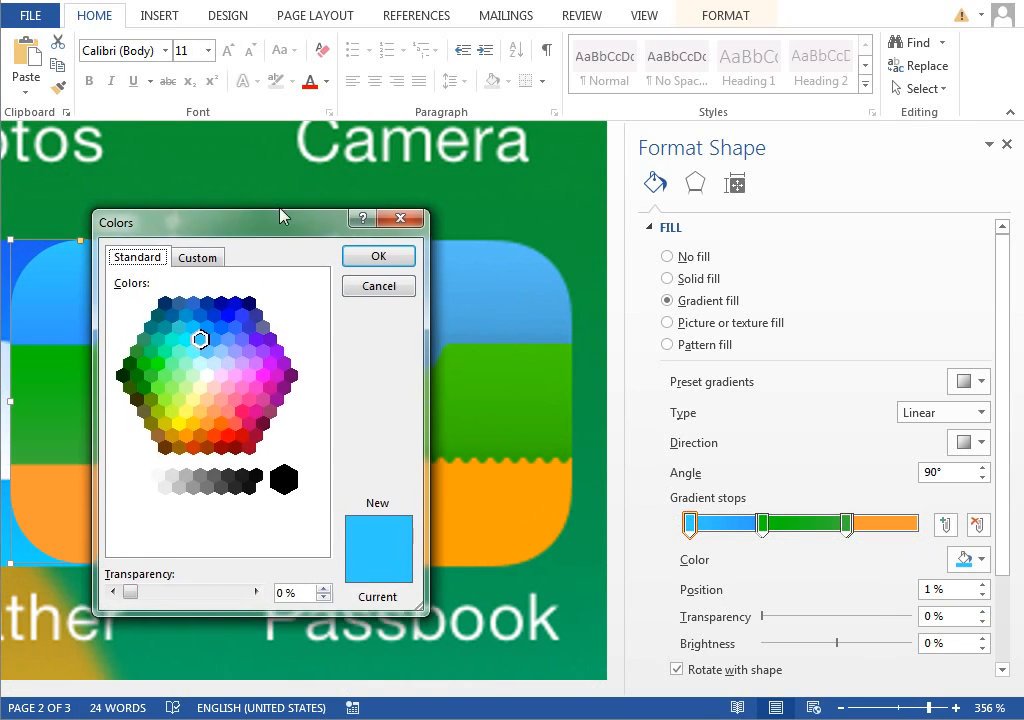
# Recolour the top gradient stop to a medium sky blue from Custom colours.
pyautogui.click(198, 257)
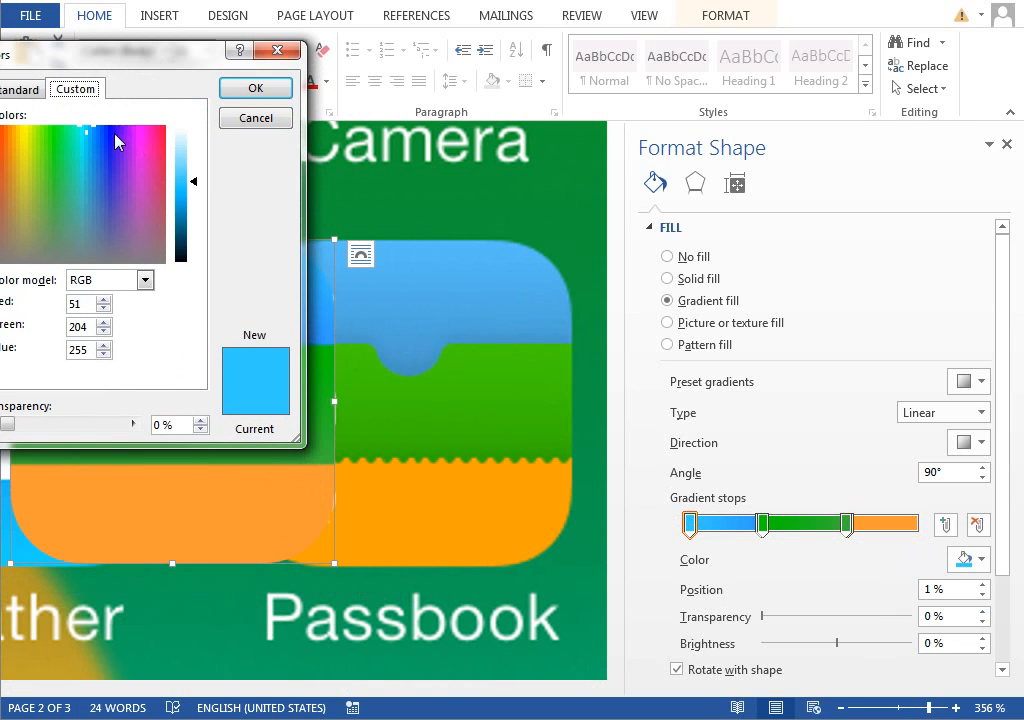
pyautogui.click(88, 137)
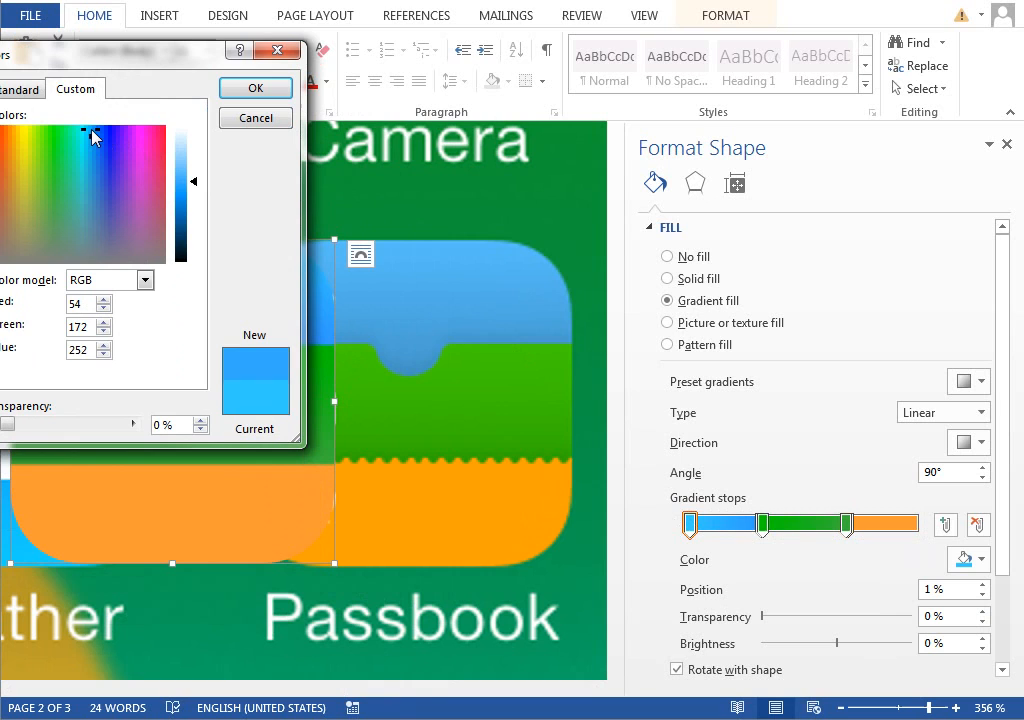
pyautogui.click(88, 130)
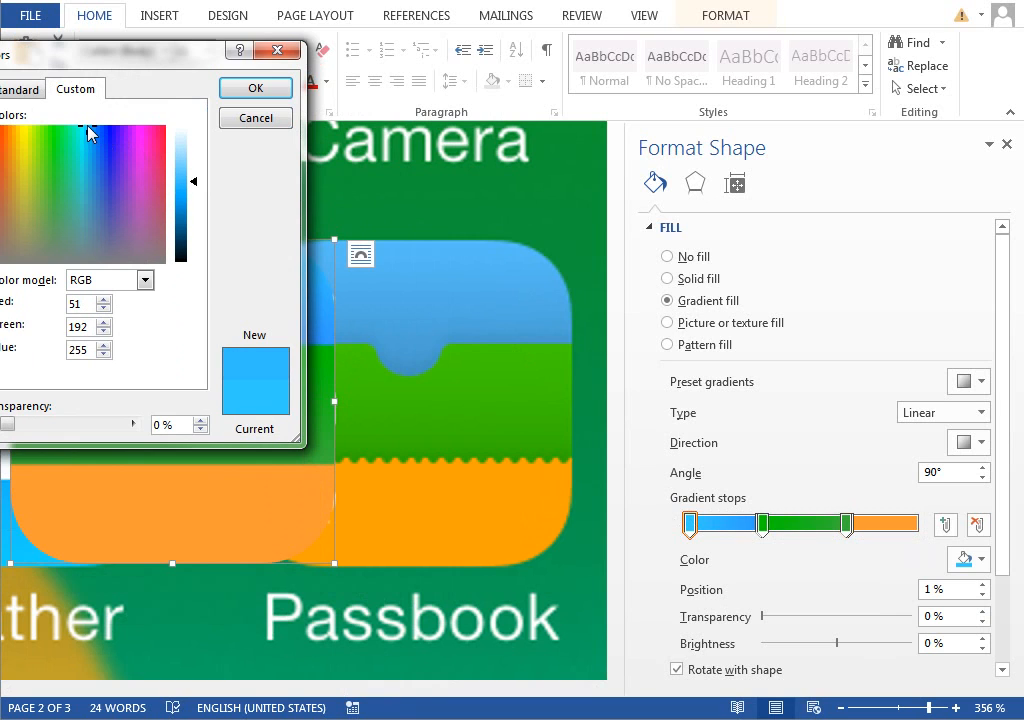
pyautogui.click(88, 140)
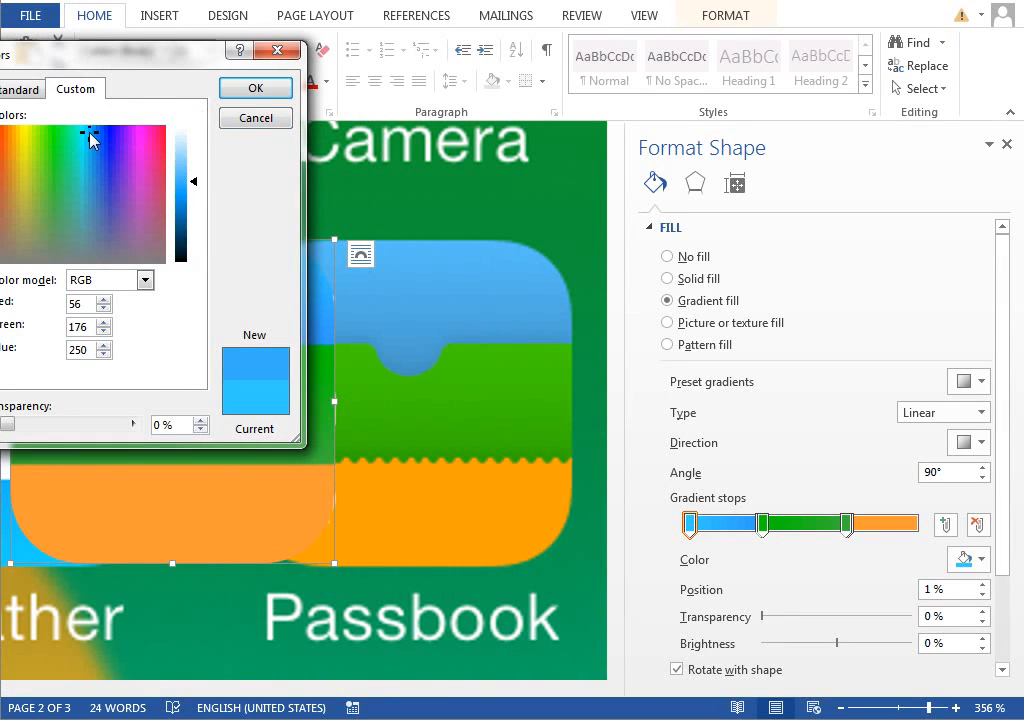
pyautogui.click(255, 88)
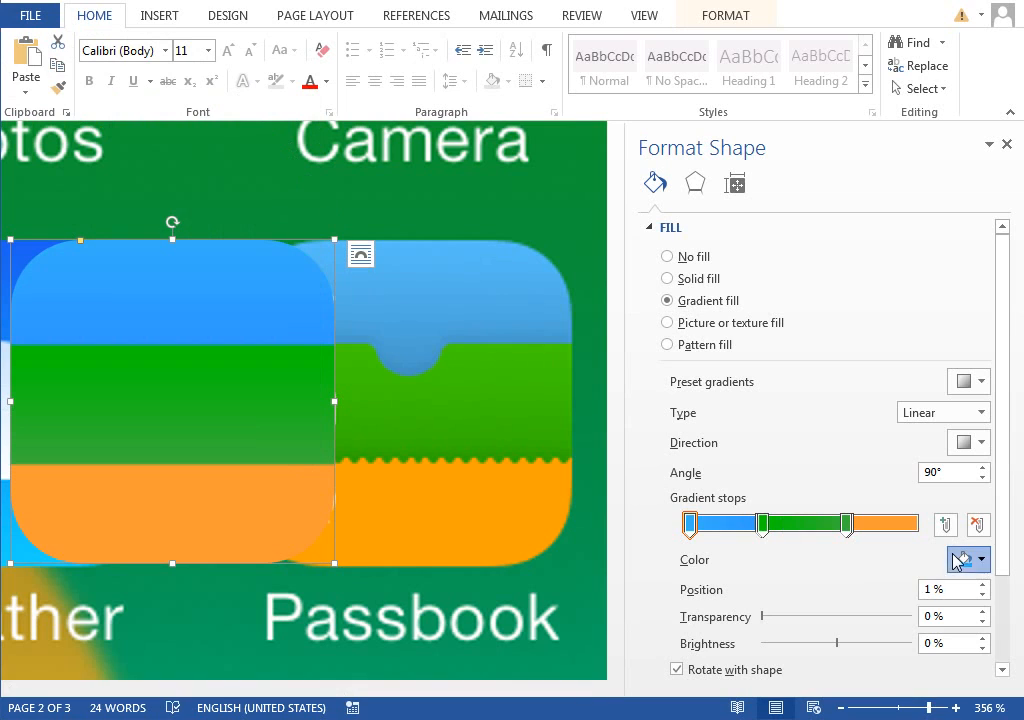
pyautogui.click(978, 560)
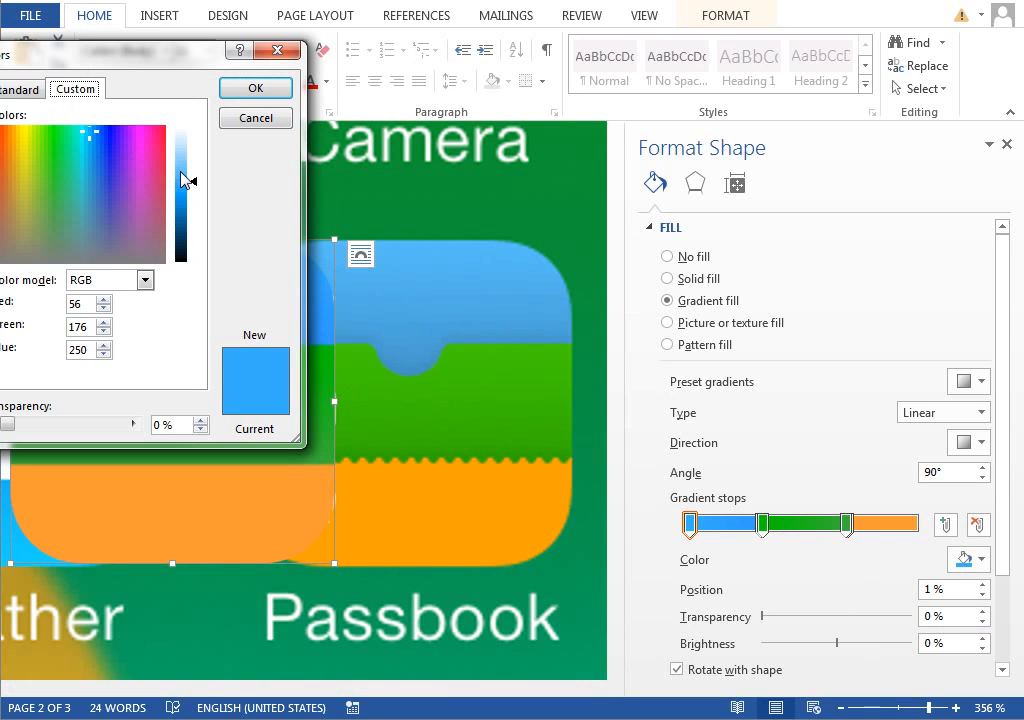
pyautogui.click(255, 88)
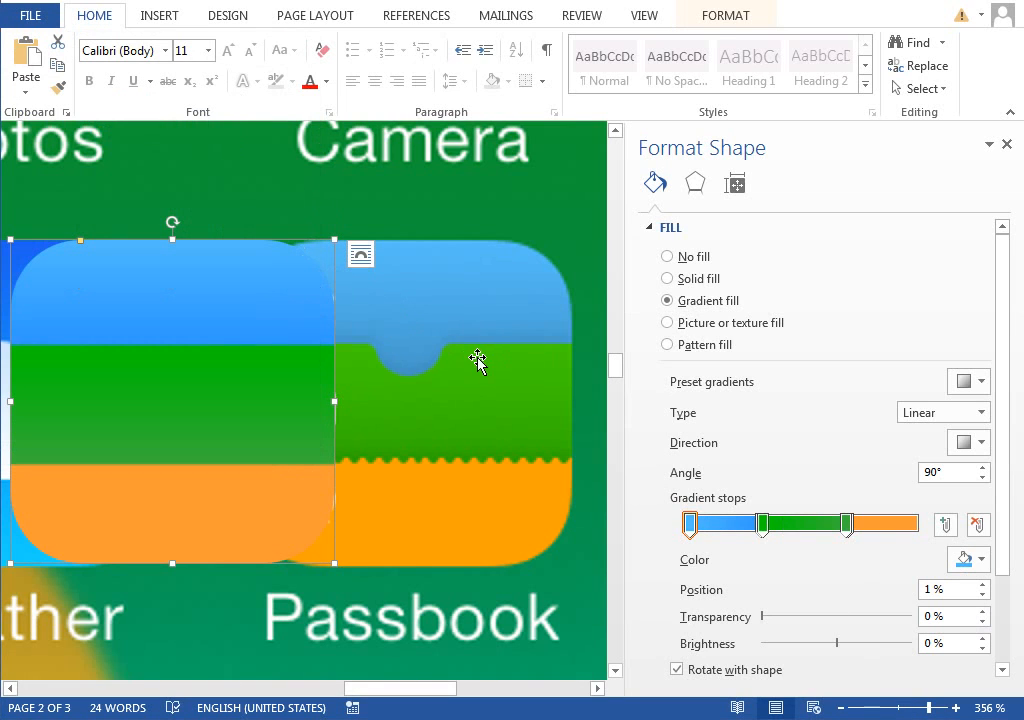
pyautogui.moveTo(381, 365)
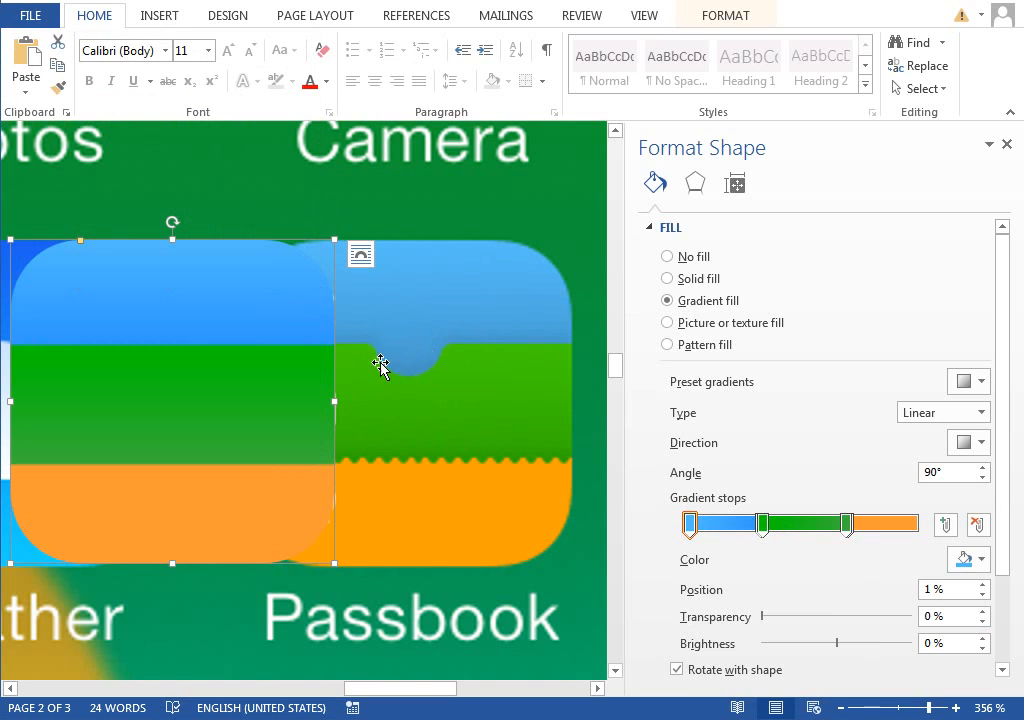
# Draw a small borderless oval on the blue–green edge, filled with the top band's blue.
pyautogui.click(160, 15)
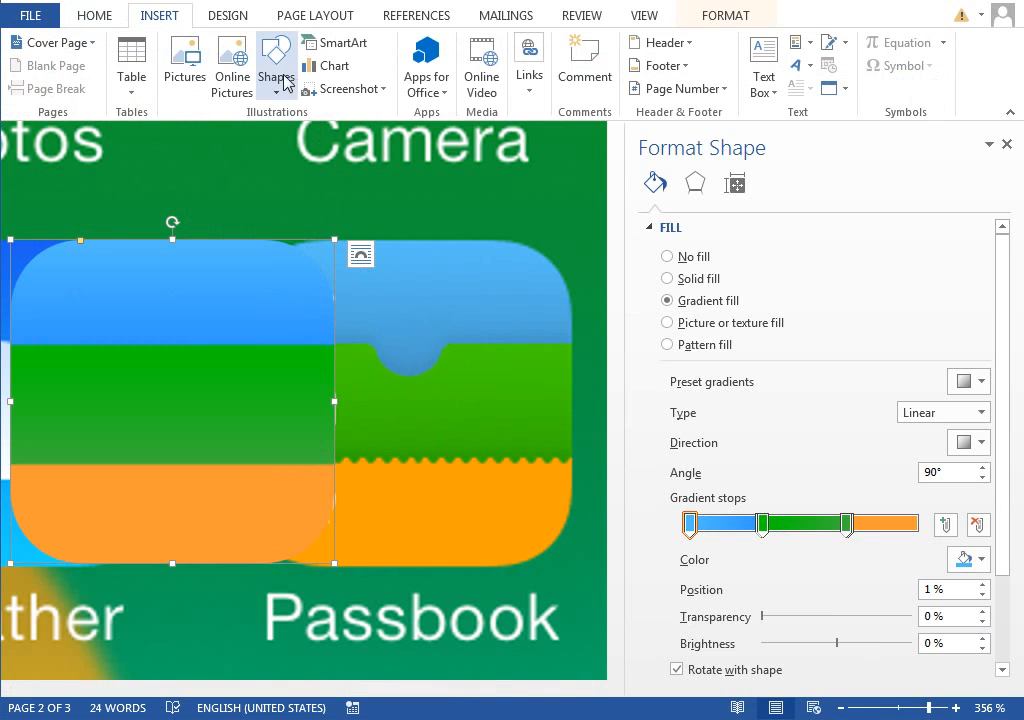
pyautogui.click(277, 65)
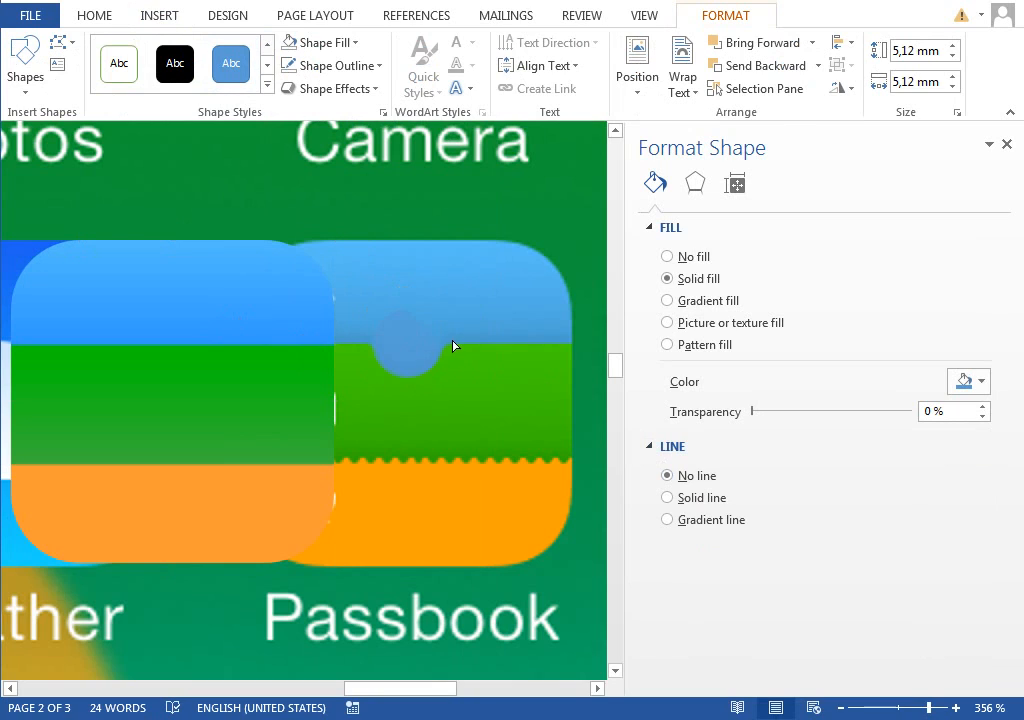
pyautogui.moveTo(393, 347)
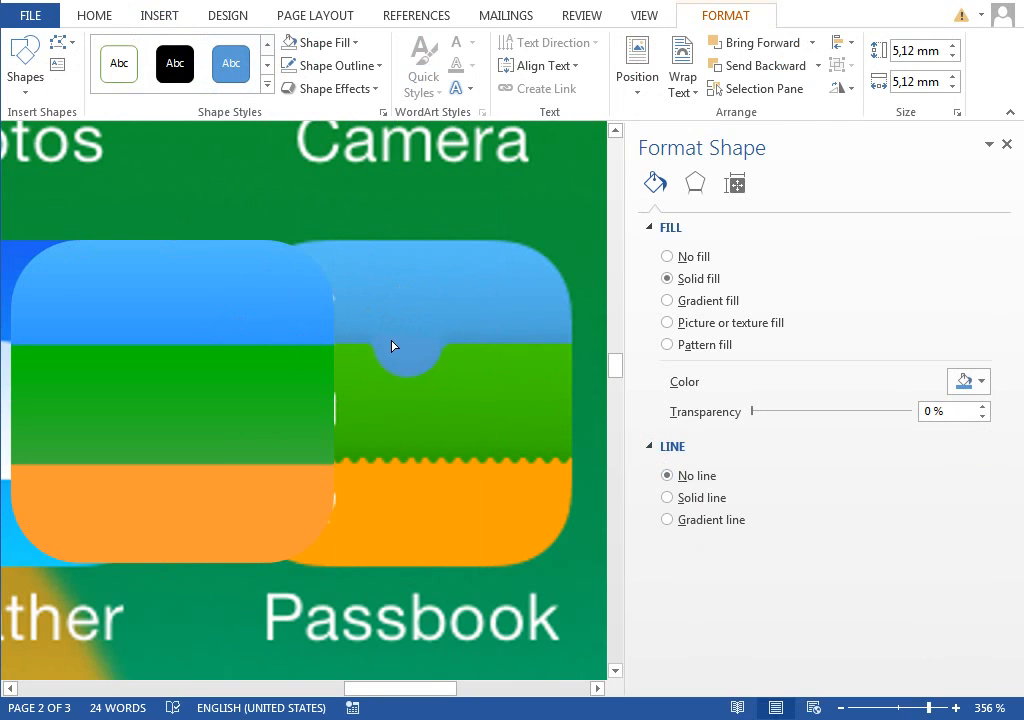
pyautogui.moveTo(447, 342)
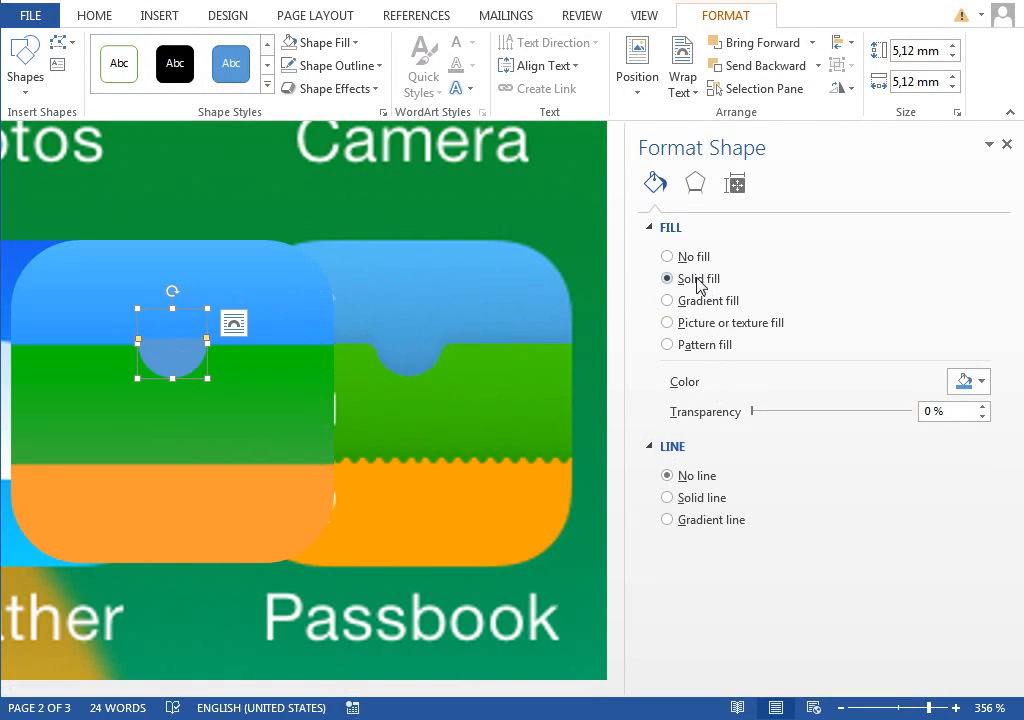
pyautogui.click(980, 381)
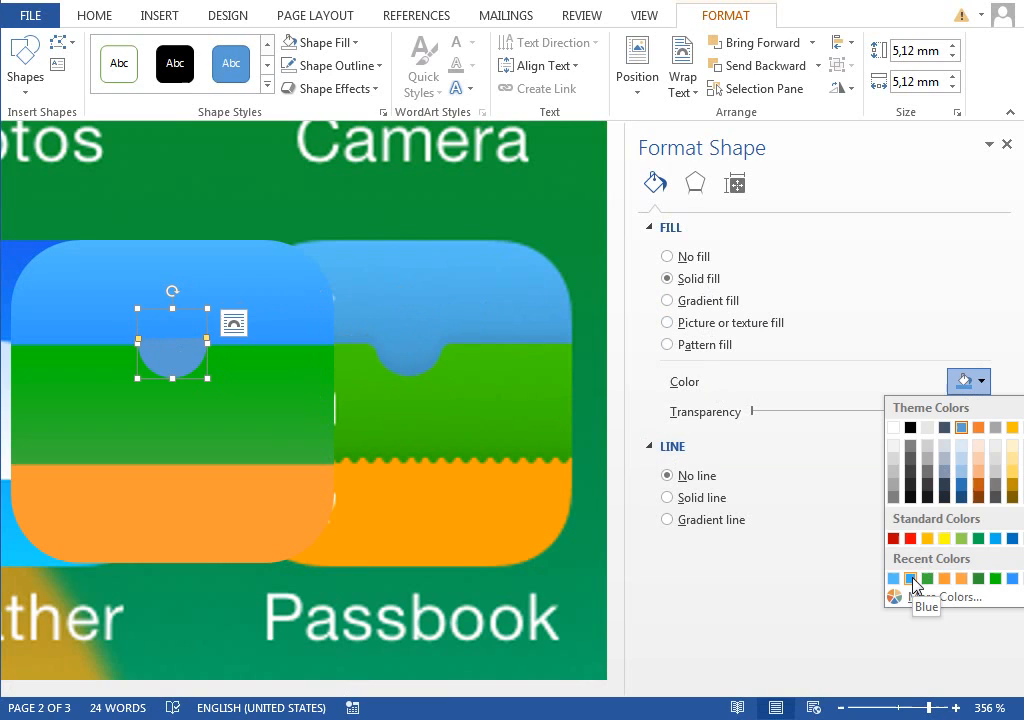
pyautogui.click(911, 581)
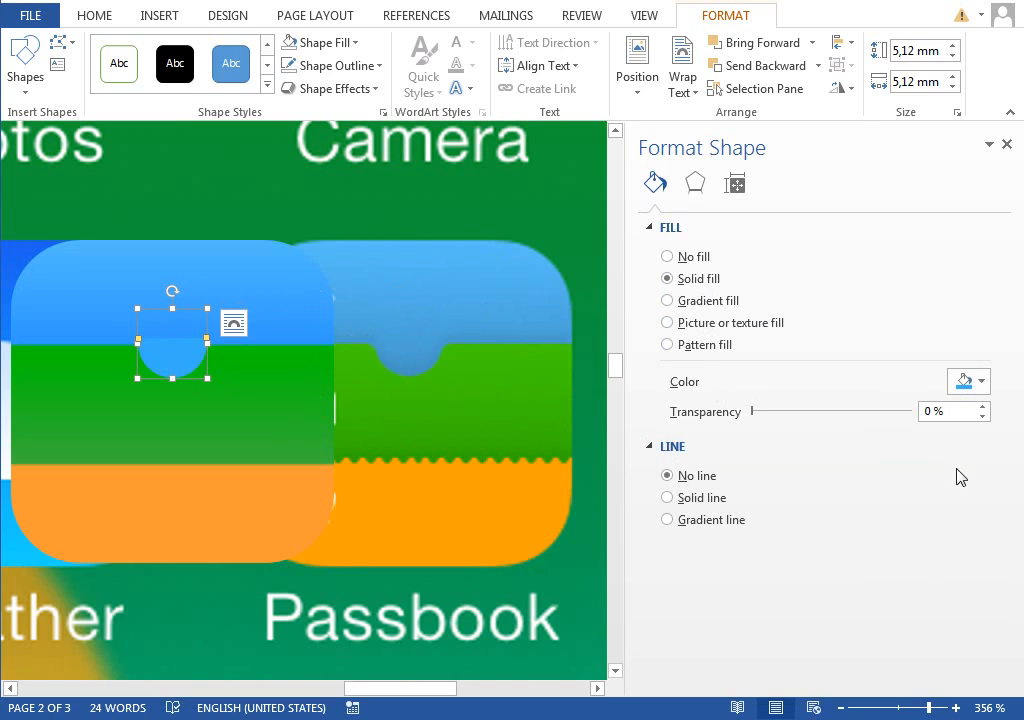
pyautogui.click(978, 381)
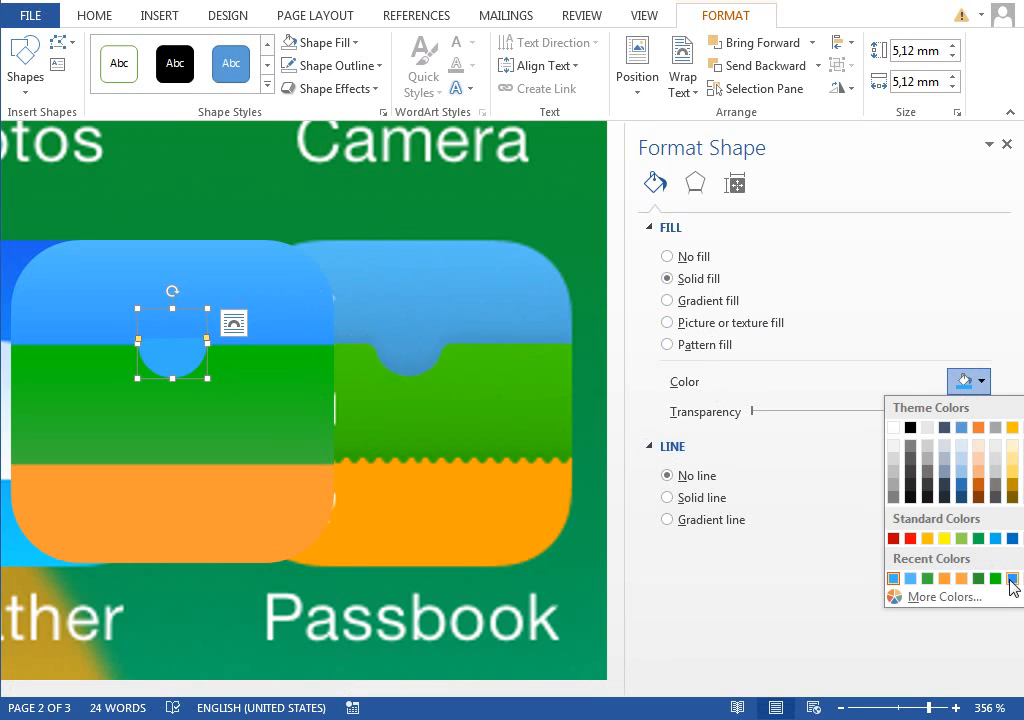
pyautogui.click(1010, 578)
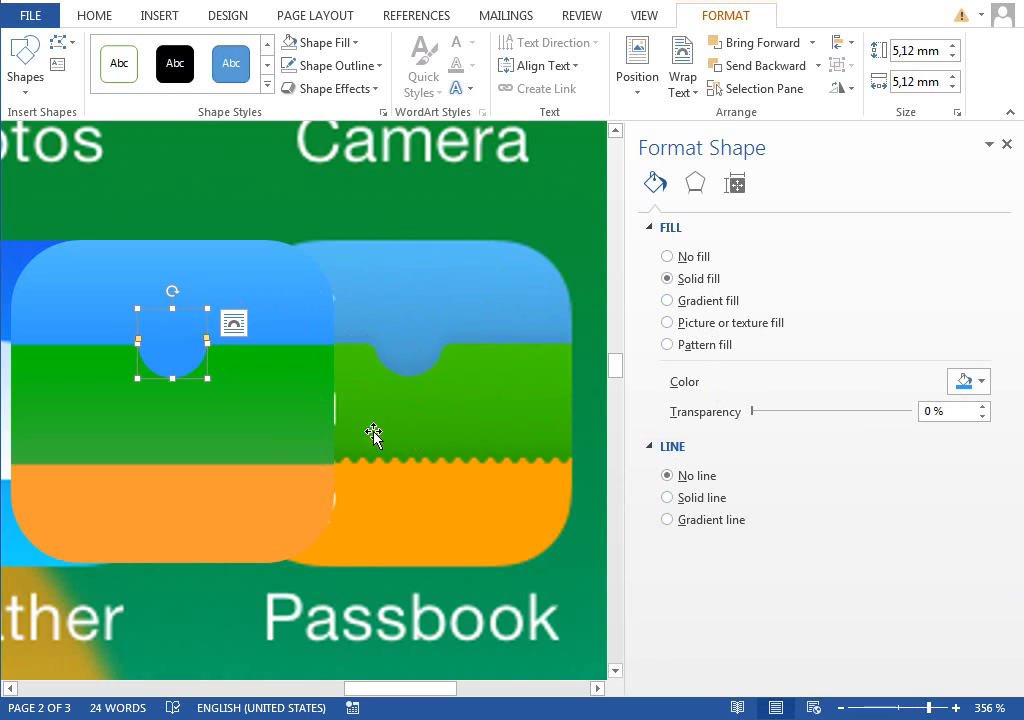
pyautogui.moveTo(425, 457)
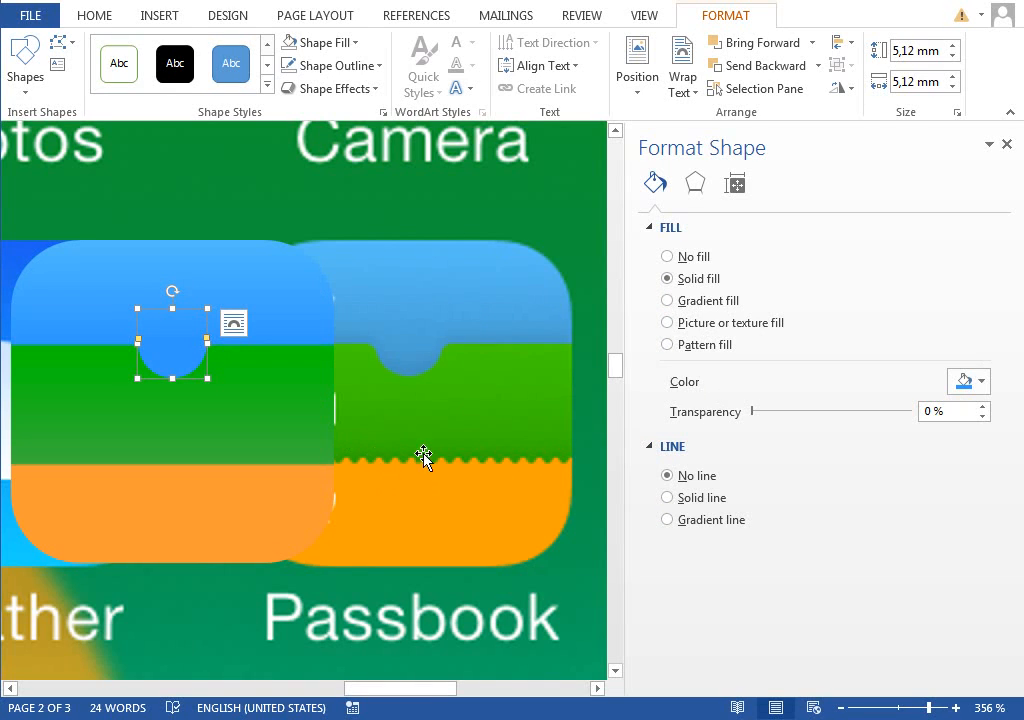
pyautogui.moveTo(538, 458)
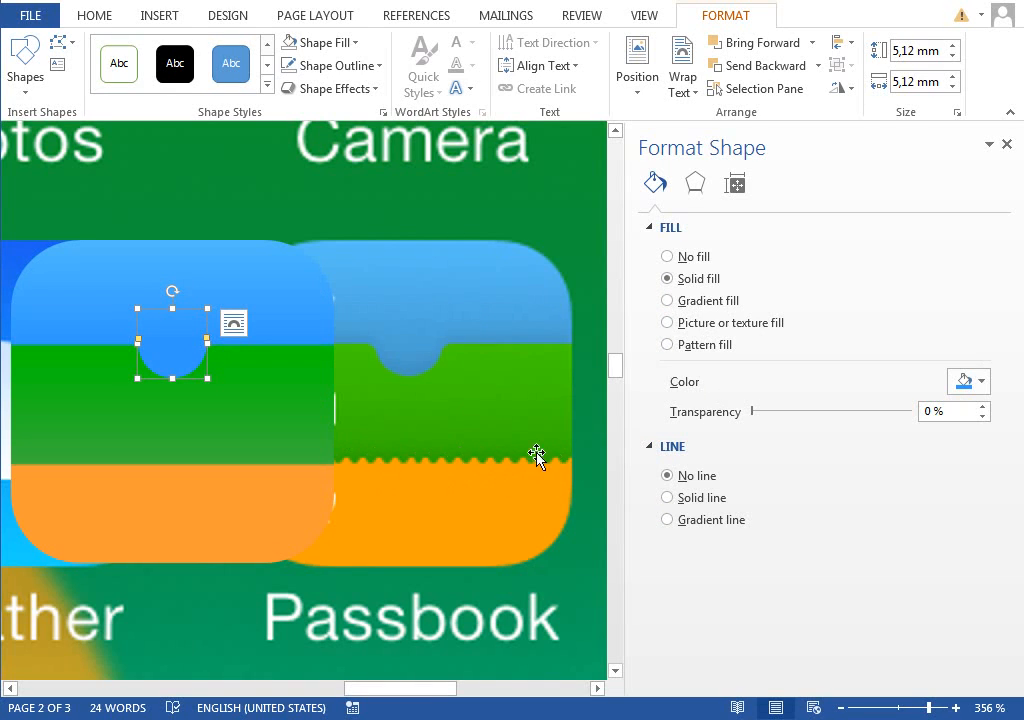
pyautogui.click(158, 15)
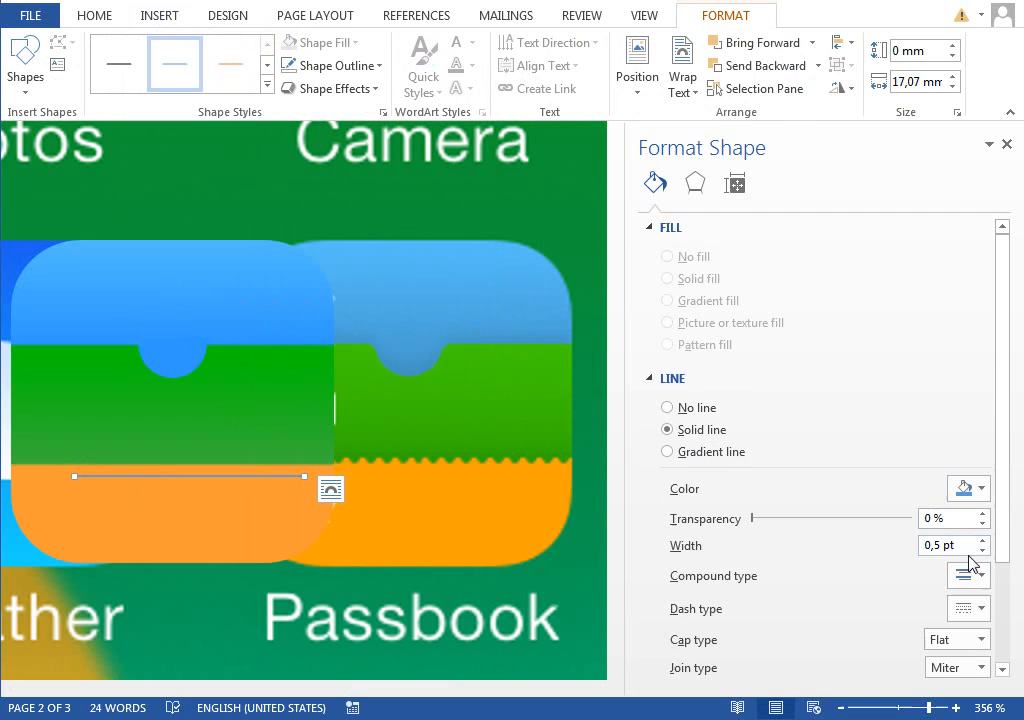
pyautogui.click(968, 489)
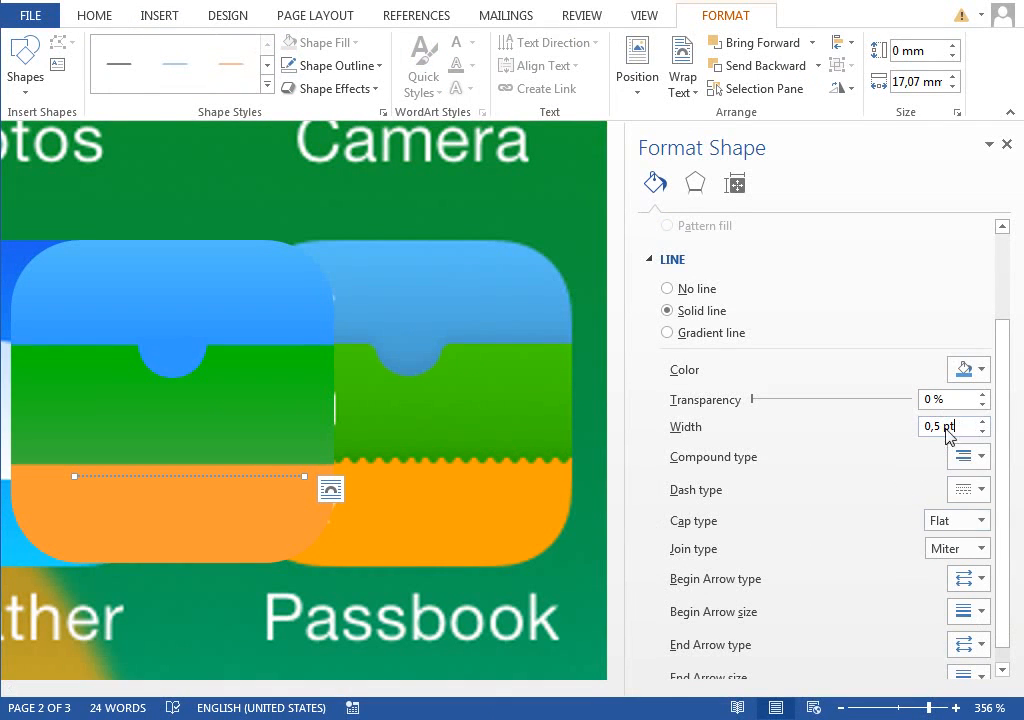
pyautogui.write('2 pt')
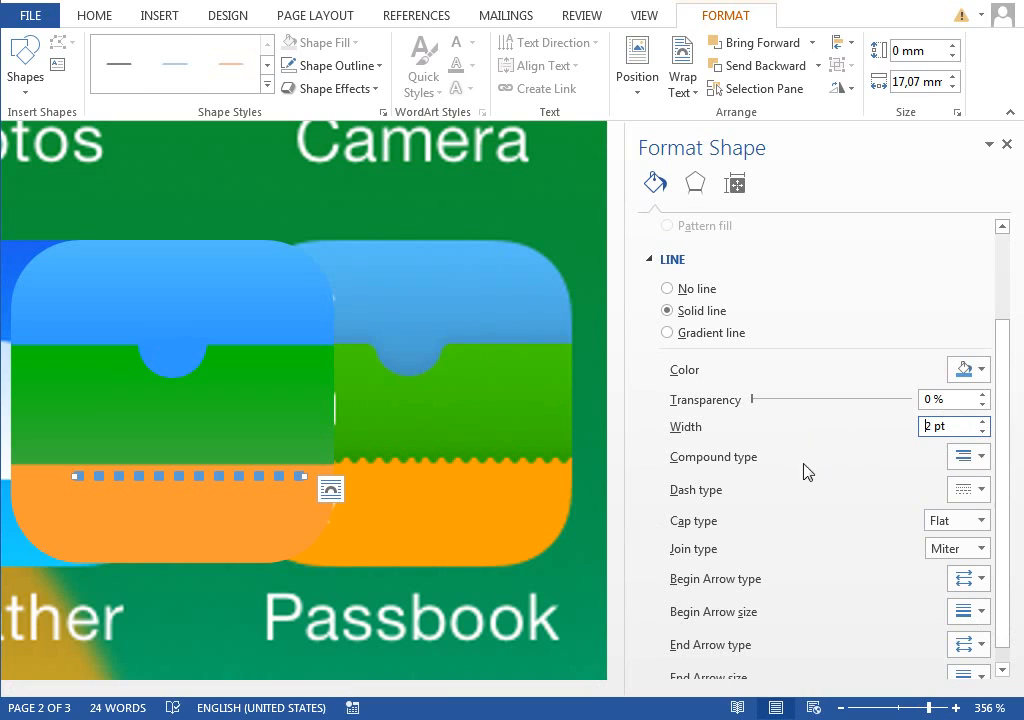
pyautogui.moveTo(756, 529)
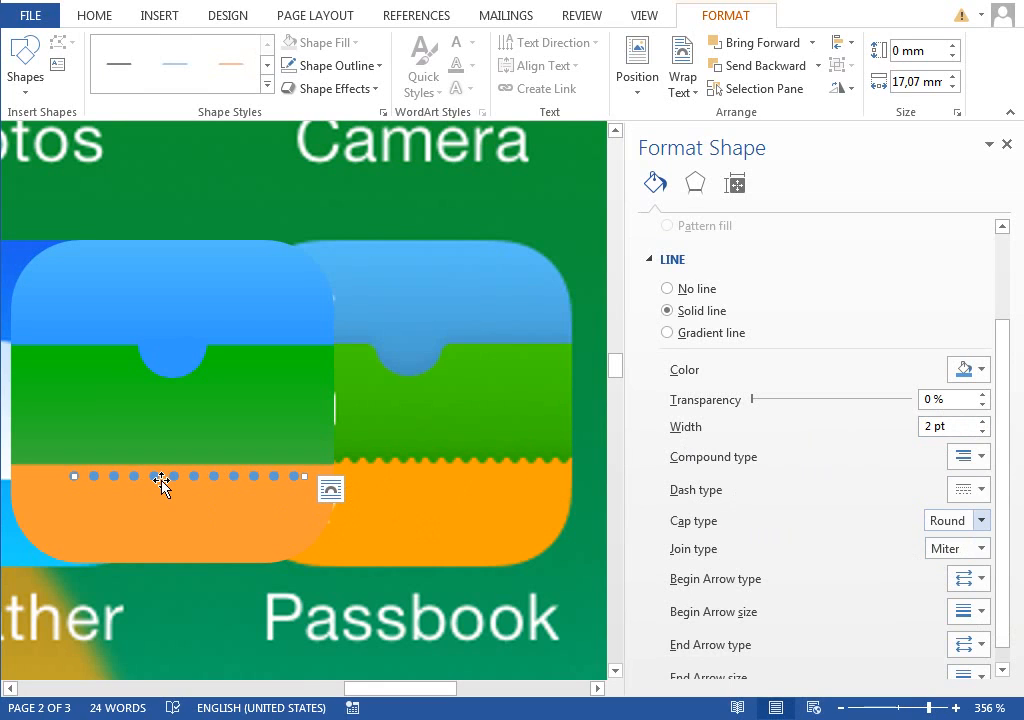
pyautogui.moveTo(127, 482)
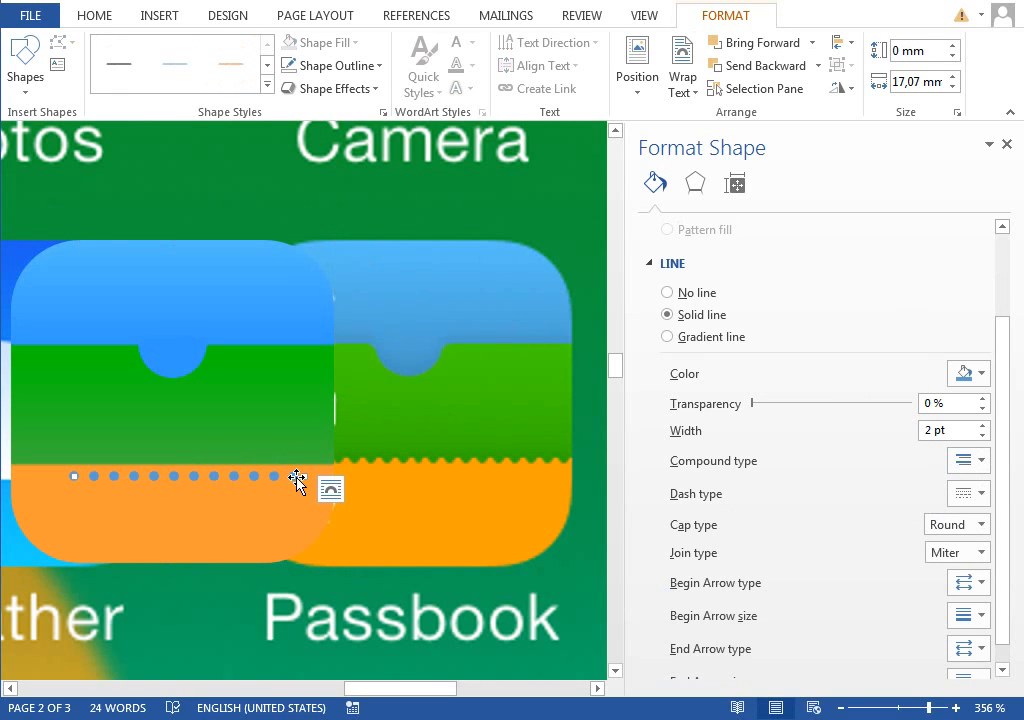
pyautogui.moveTo(293, 482)
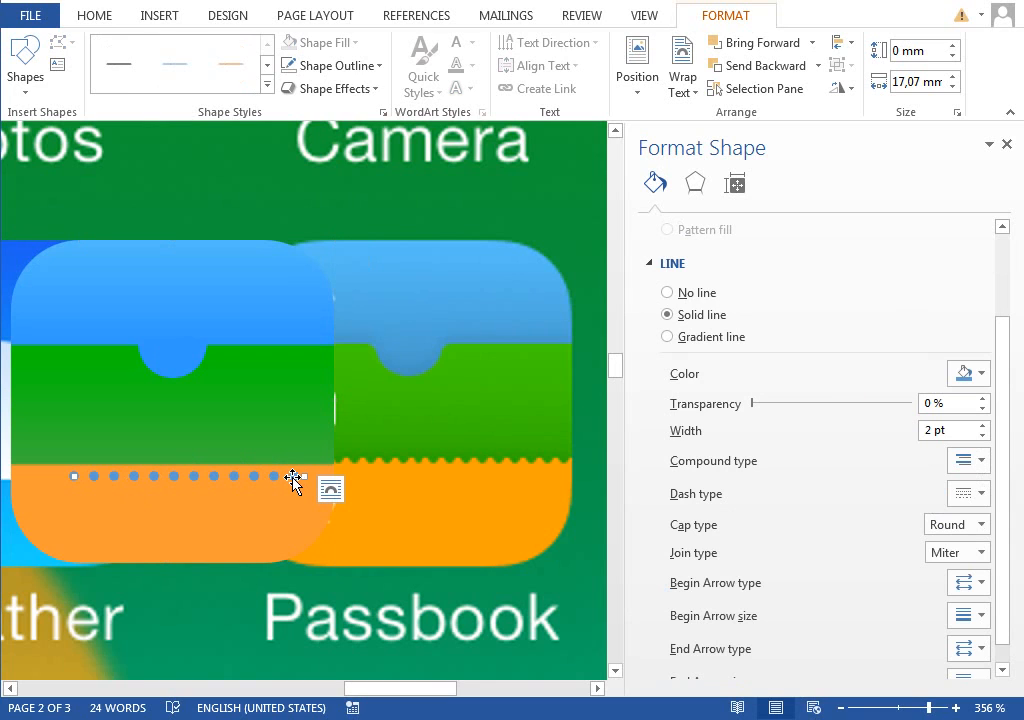
pyautogui.moveTo(309, 450)
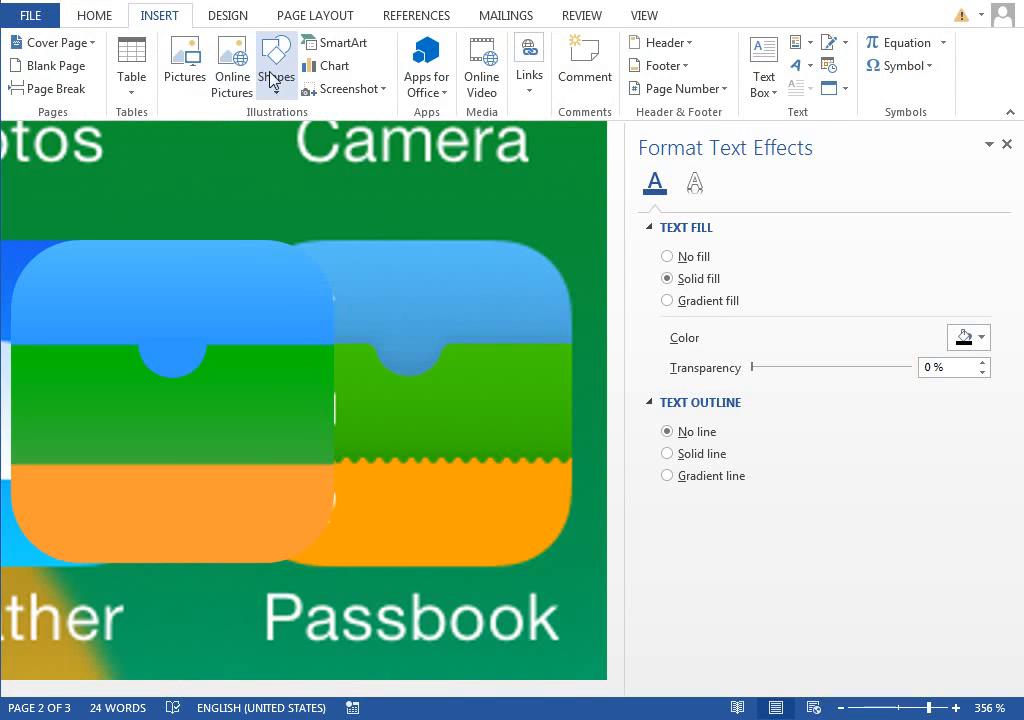
# Draw a text box across the green band and set its inner margins to 0 mm.
pyautogui.moveTo(90, 353); pyautogui.dragTo(375, 470)
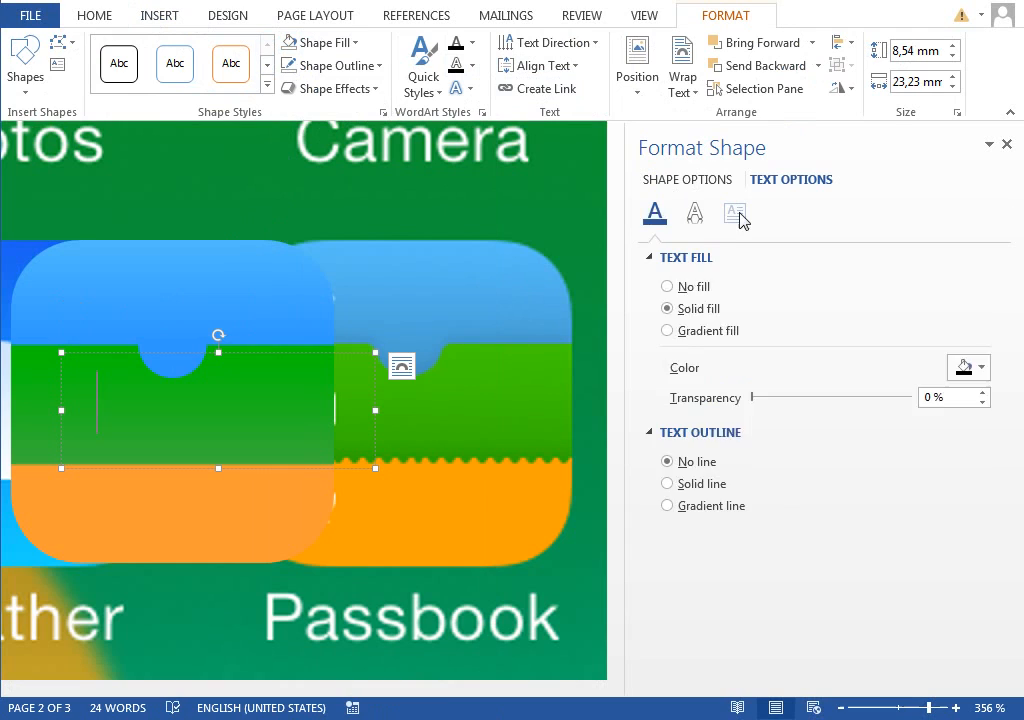
pyautogui.click(735, 213)
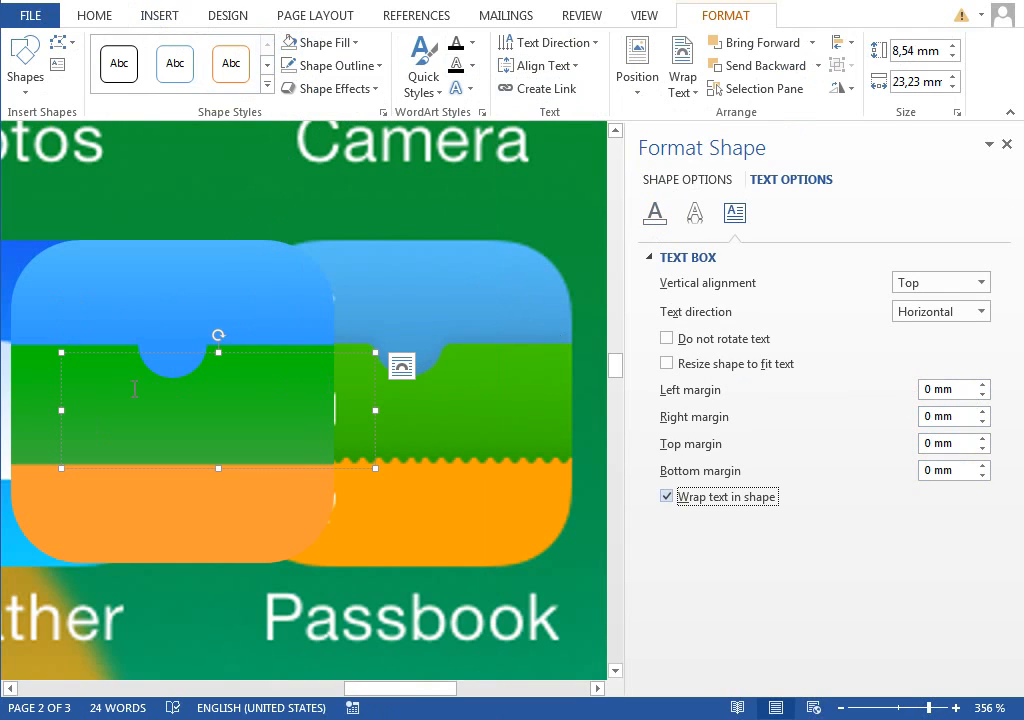
pyautogui.click(901, 65)
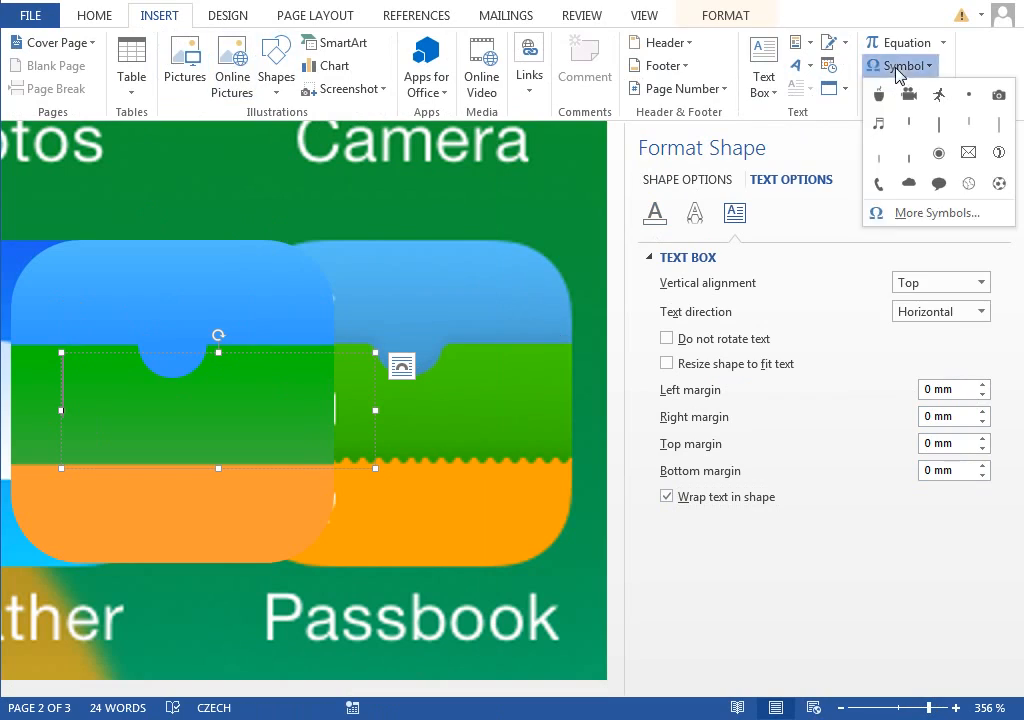
# Fill the text box with black dot symbols and condense their spacing by 1 pt.
pyautogui.click(933, 213)
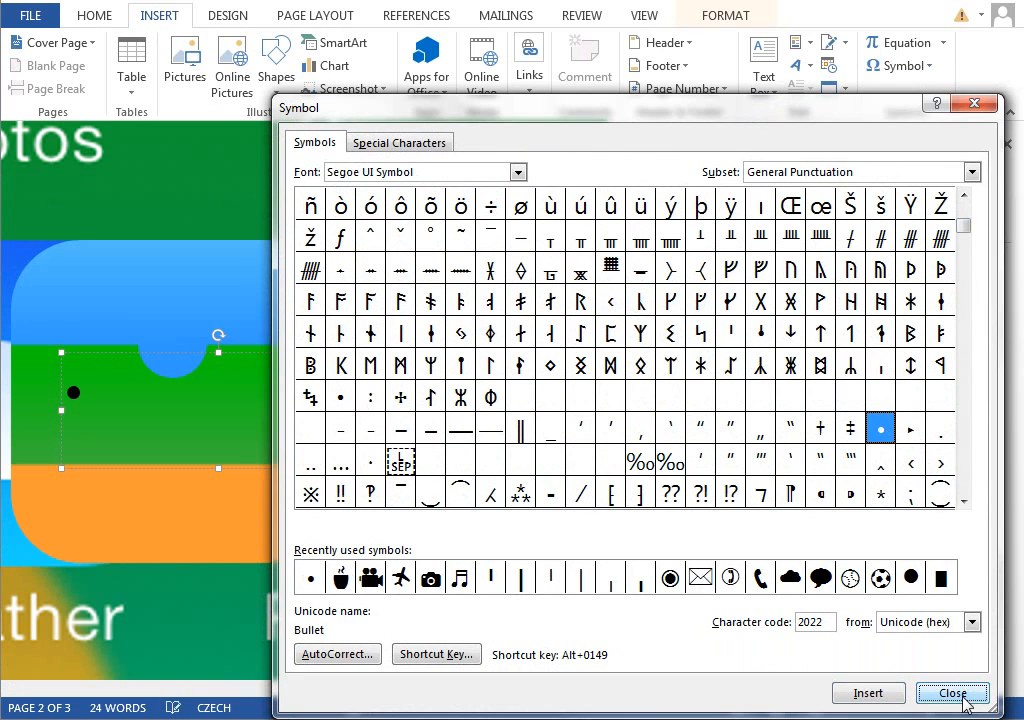
pyautogui.click(952, 693)
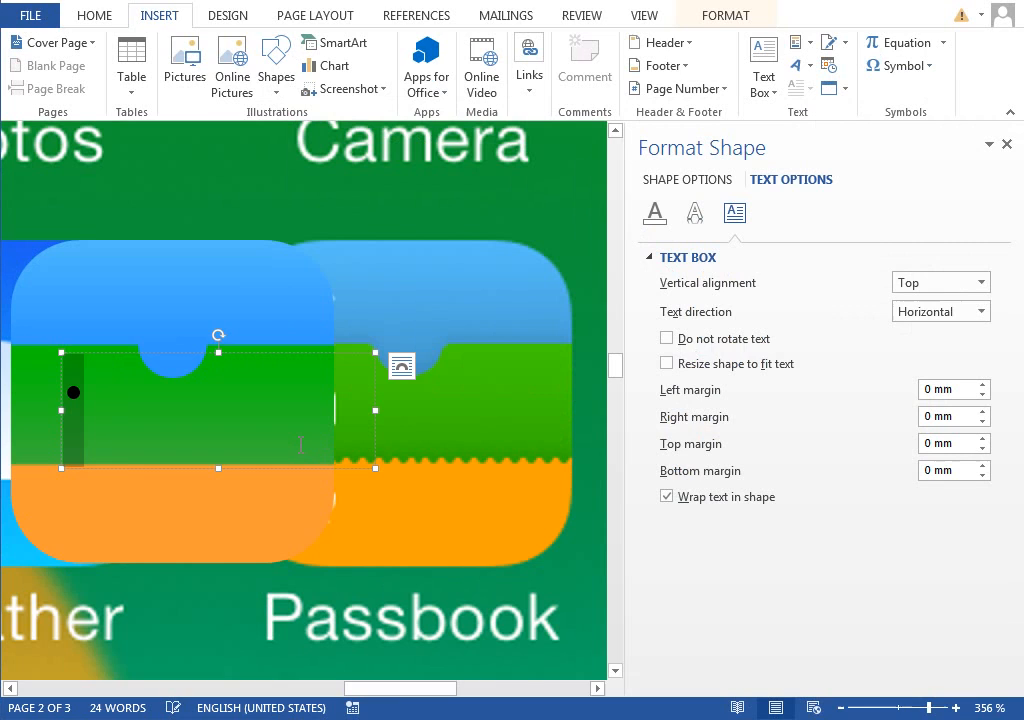
pyautogui.press('ctrl+v')
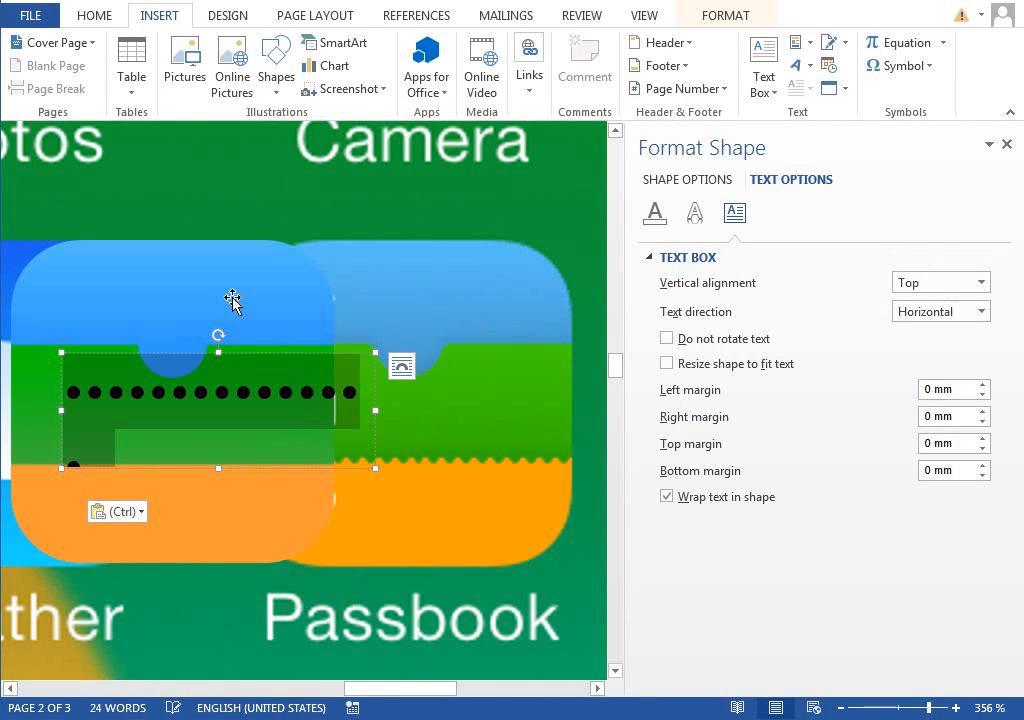
pyautogui.click(118, 15)
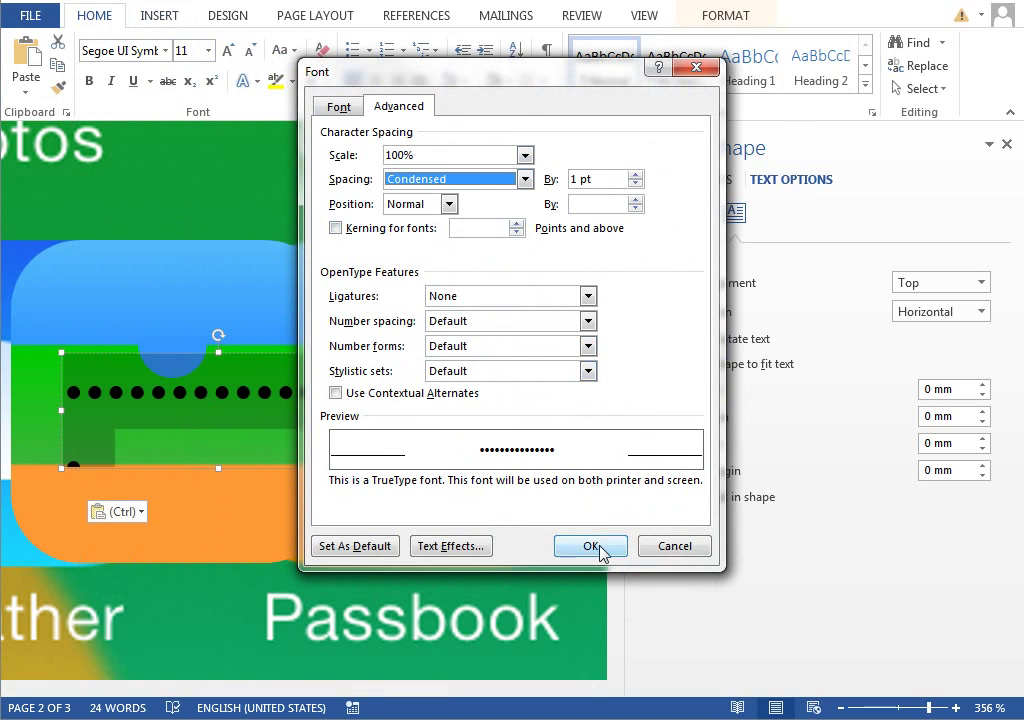
pyautogui.click(590, 546)
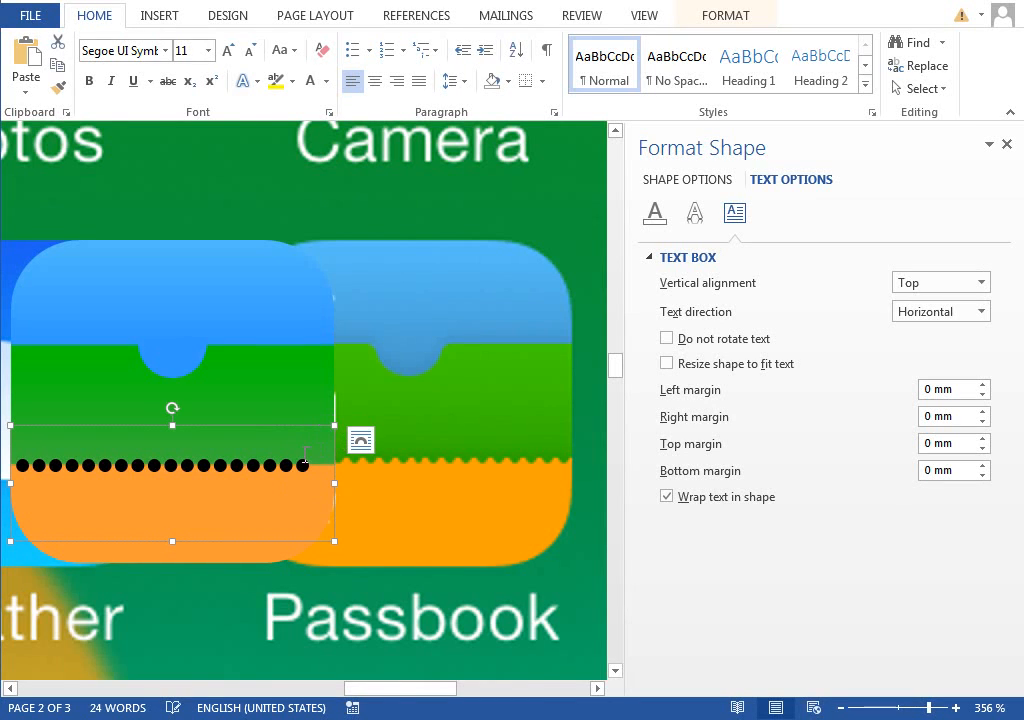
pyautogui.click(360, 440)
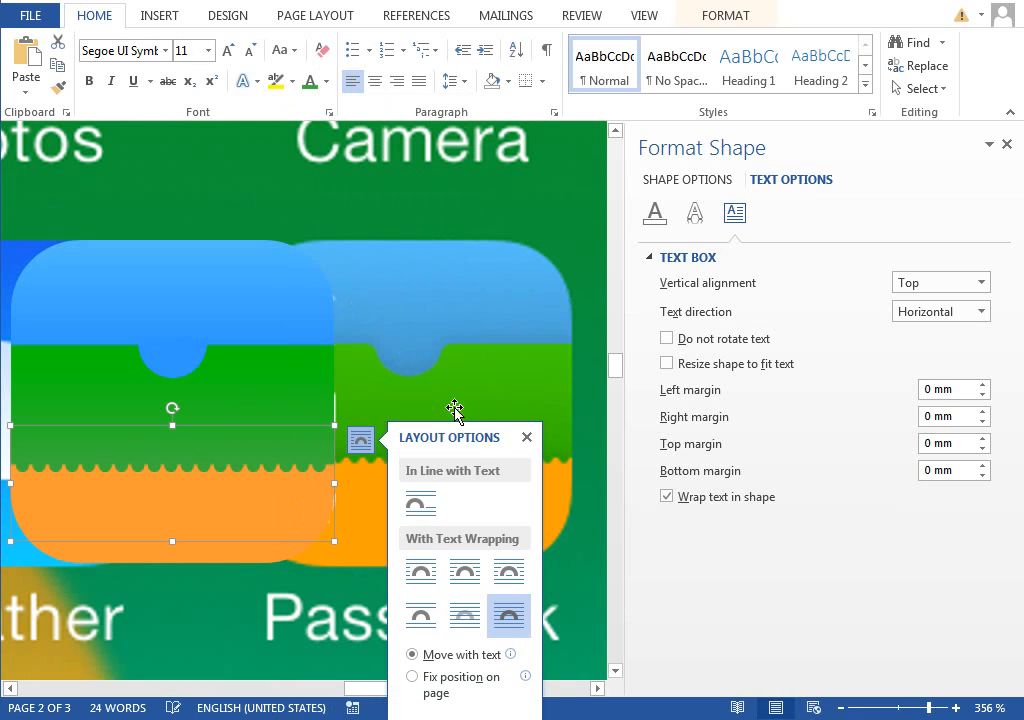
pyautogui.moveTo(413, 377)
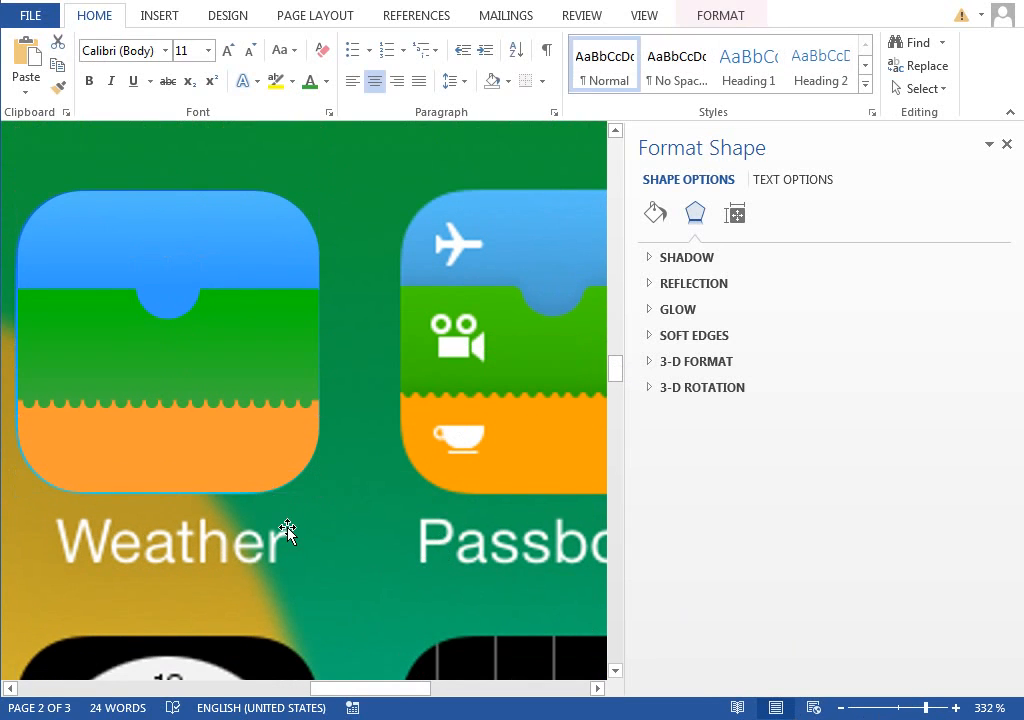
# Make the orange stop RGB 255,182,51 and sharpen the green–orange edge at 68%.
pyautogui.click(167, 340)
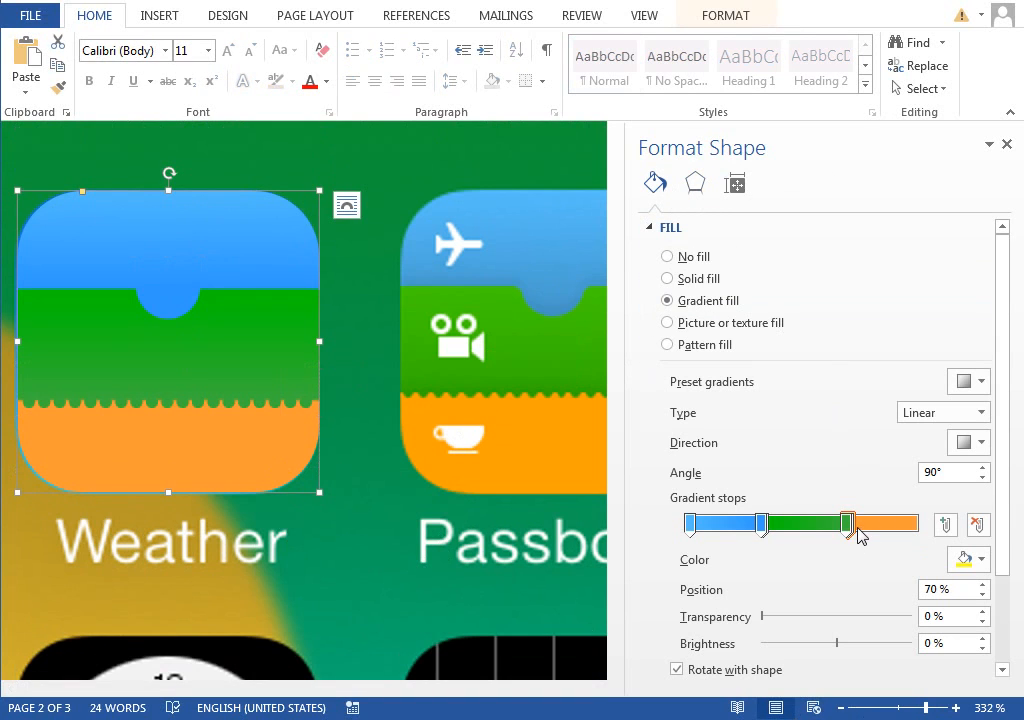
pyautogui.moveTo(847, 522); pyautogui.dragTo(858, 522)
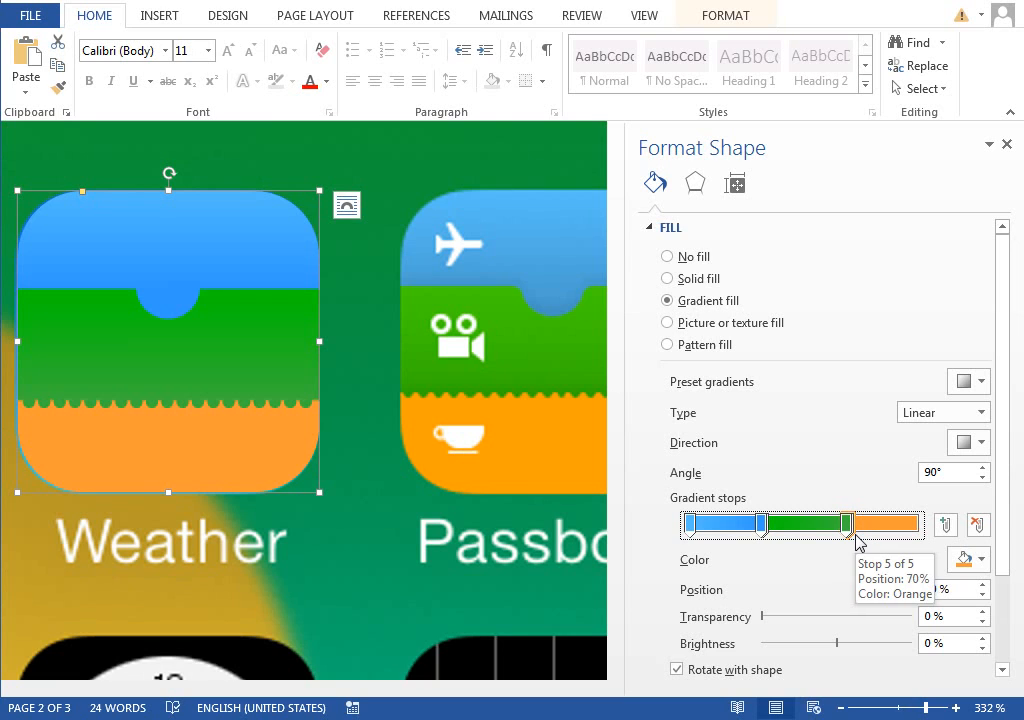
pyautogui.click(980, 559)
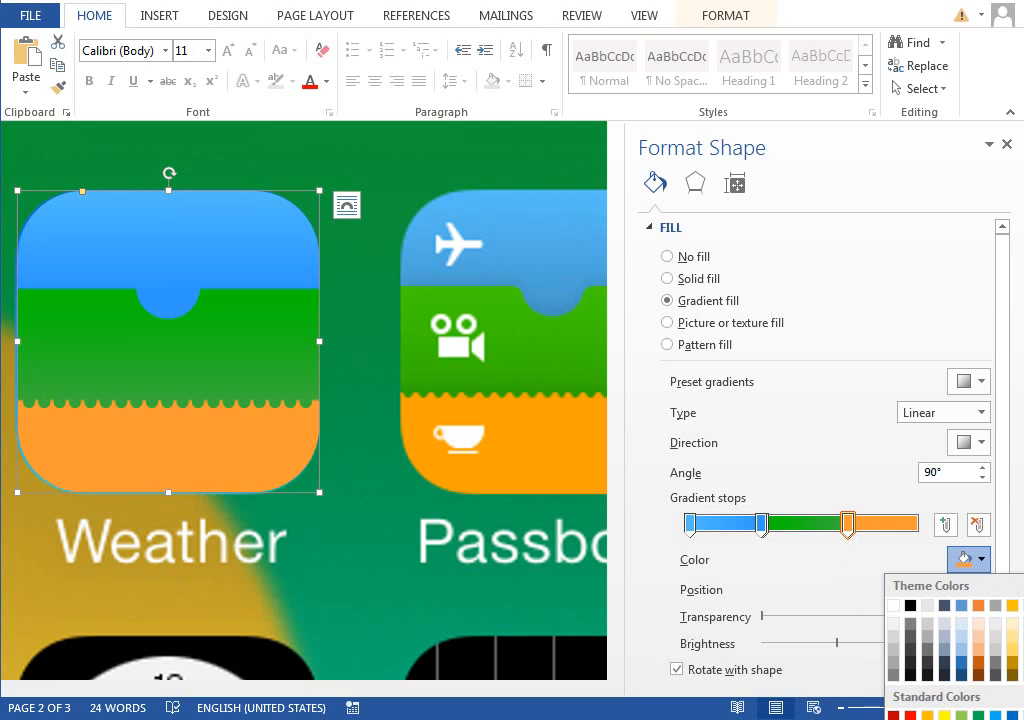
pyautogui.click(985, 560)
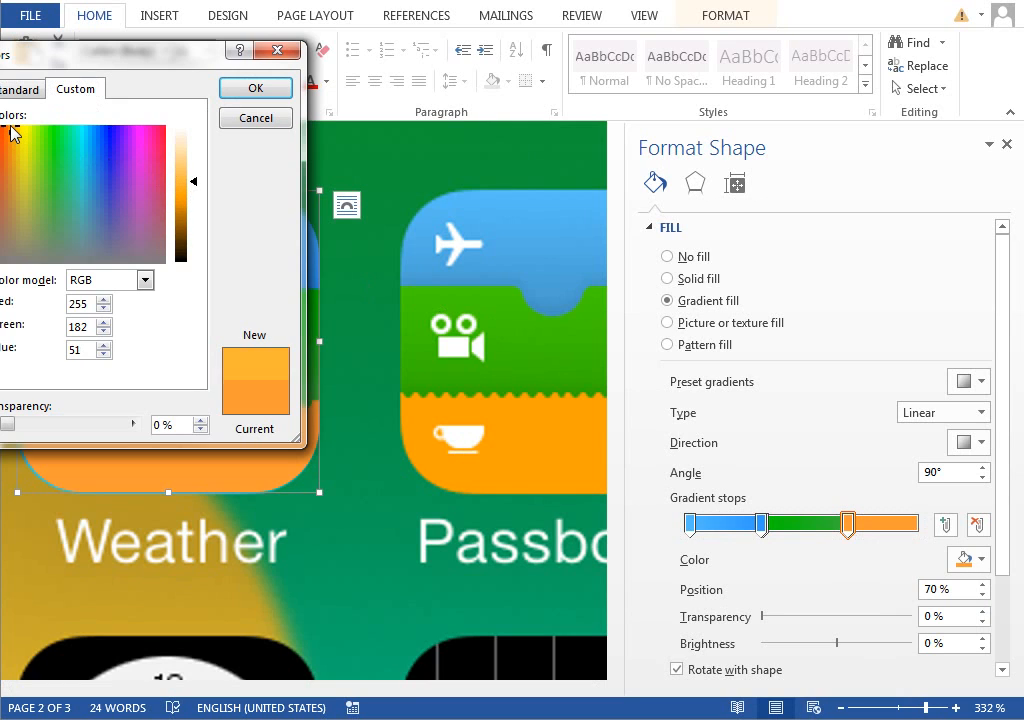
pyautogui.click(256, 88)
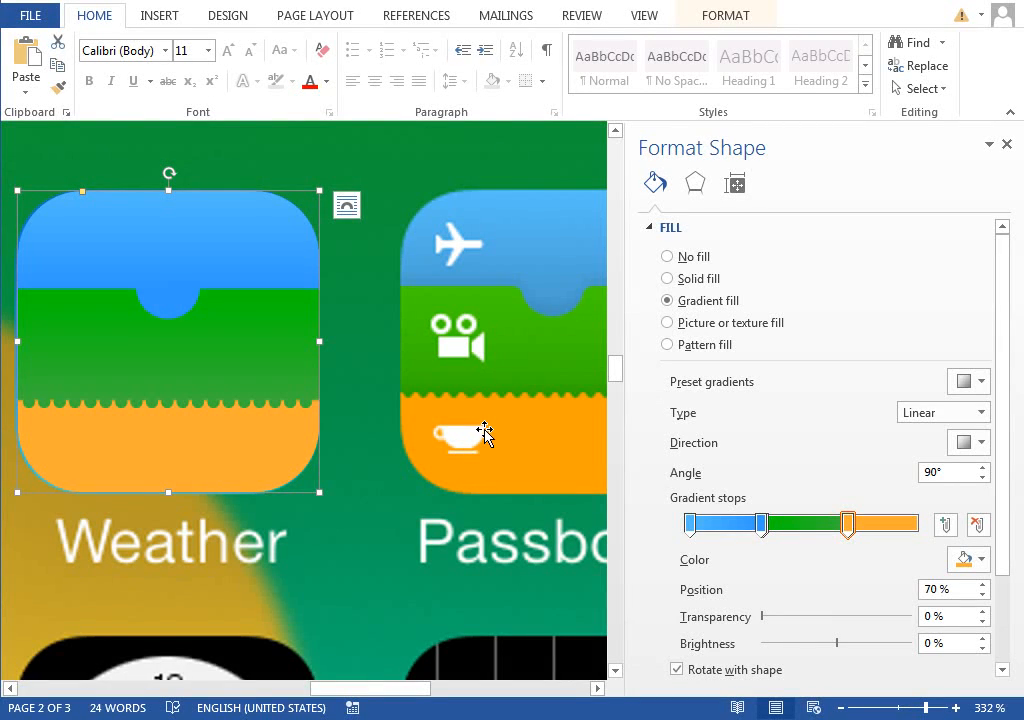
pyautogui.moveTo(337, 397)
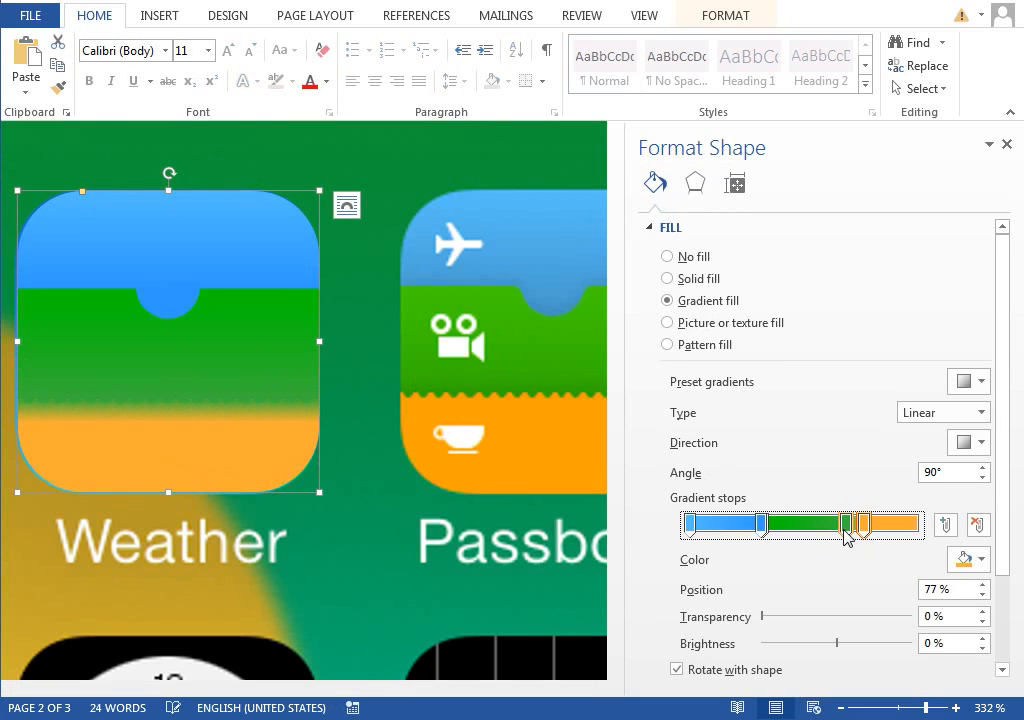
pyautogui.moveTo(845, 523); pyautogui.dragTo(862, 523)
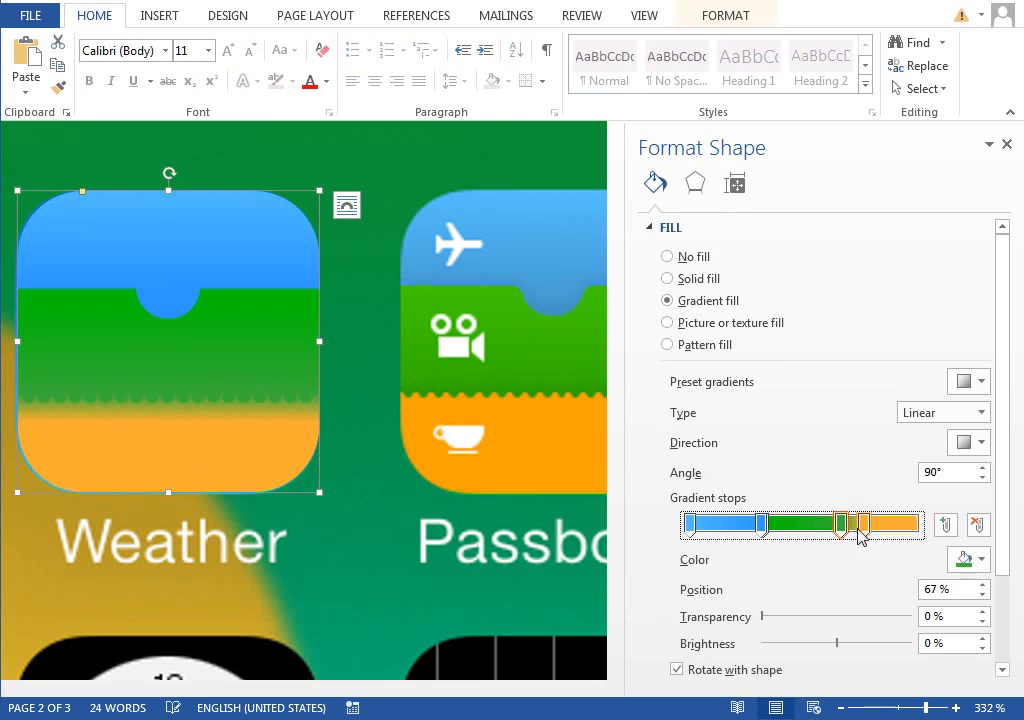
pyautogui.moveTo(862, 524); pyautogui.dragTo(842, 524)
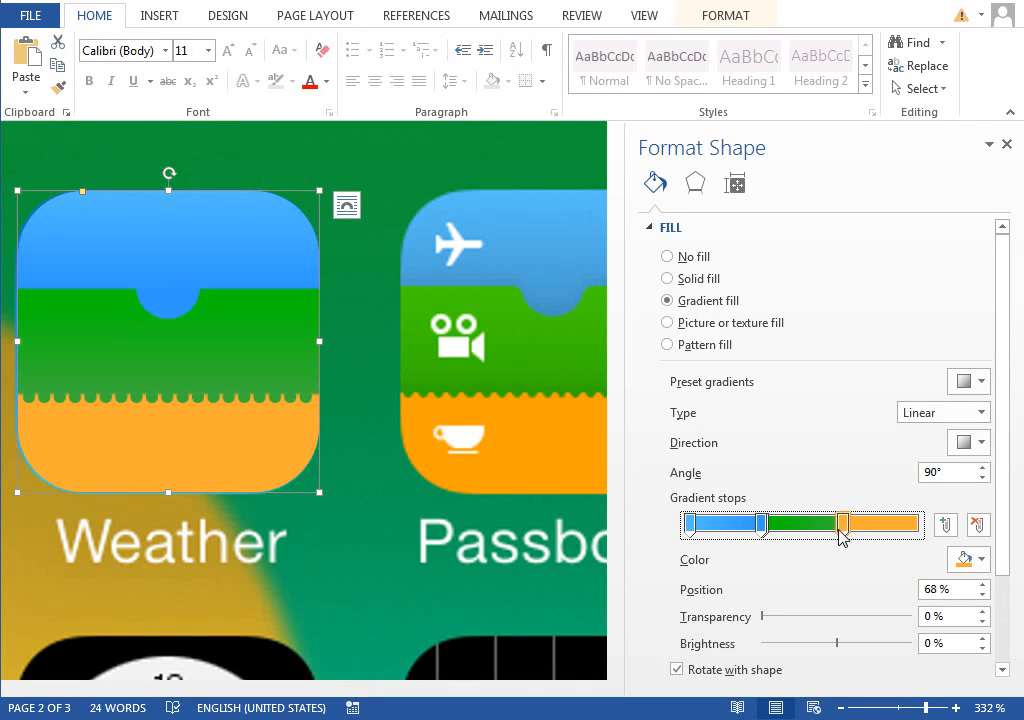
pyautogui.moveTo(838, 523); pyautogui.dragTo(845, 523)
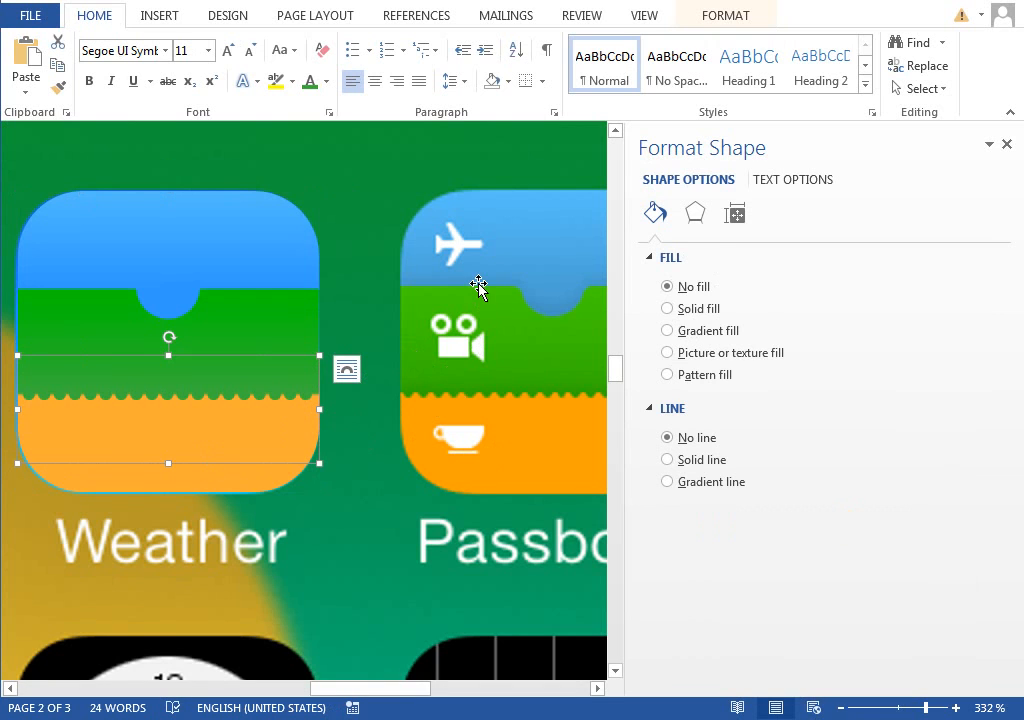
# Place borderless, fill-less white 'X' text boxes on the blue, green and orange bands.
pyautogui.click(159, 15)
pyautogui.write('X')
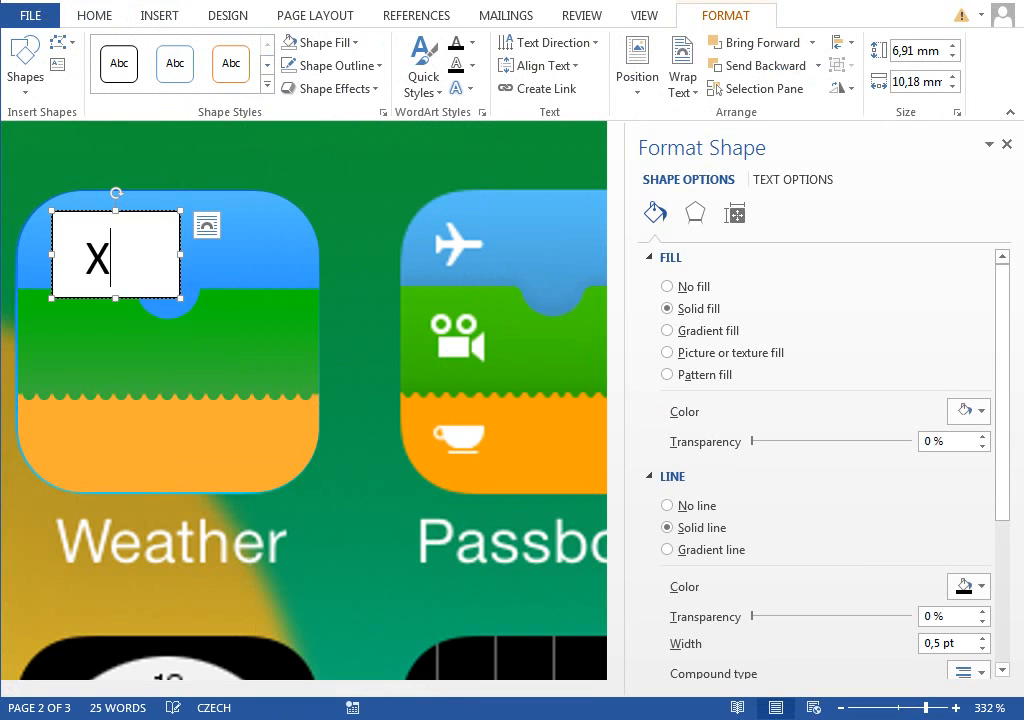
pyautogui.click(92, 16)
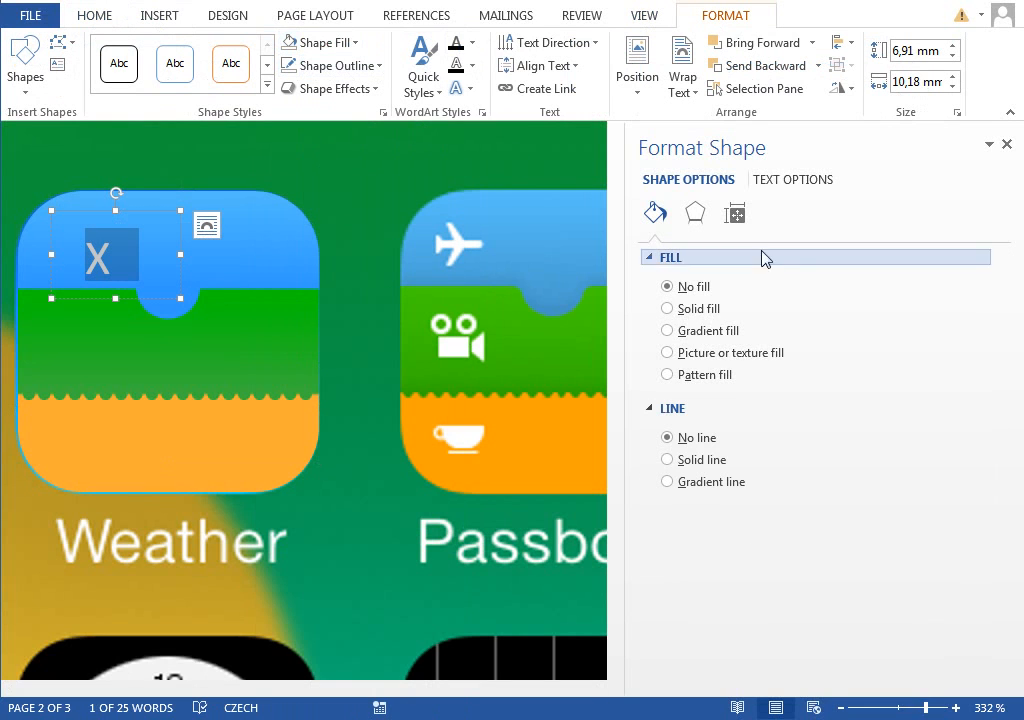
pyautogui.click(734, 212)
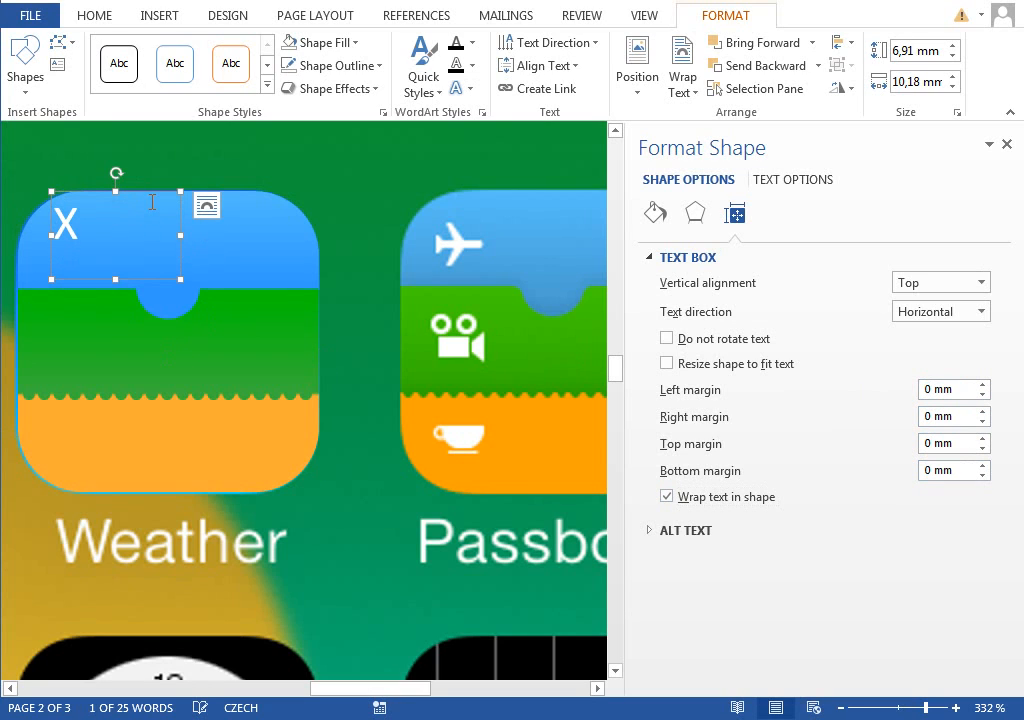
pyautogui.moveTo(115, 240); pyautogui.dragTo(150, 335)
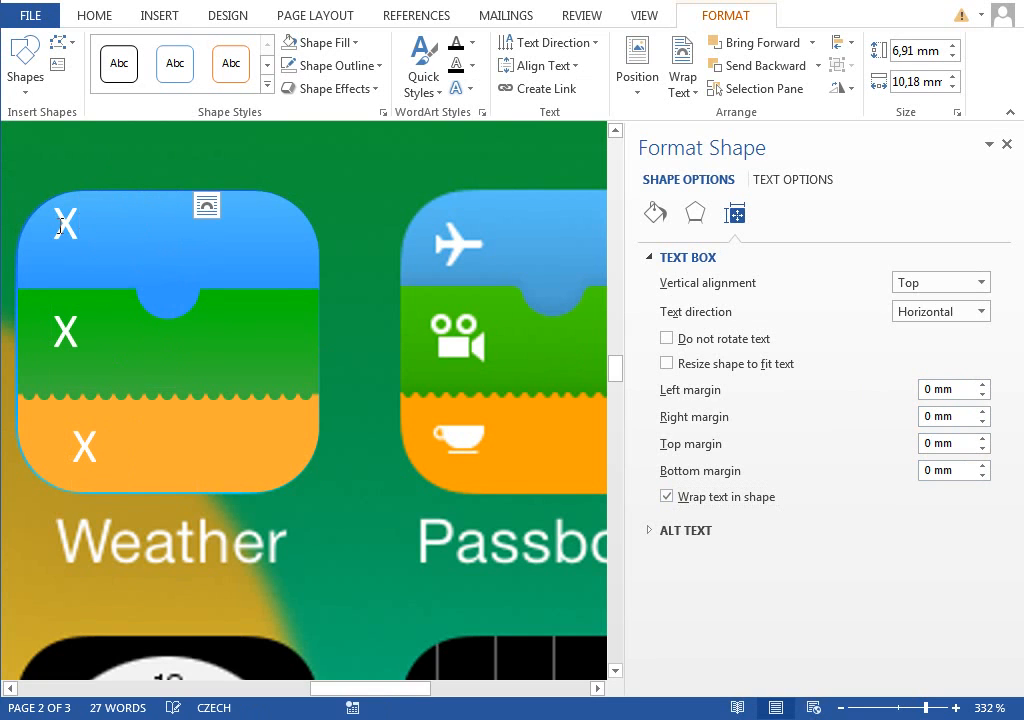
pyautogui.click(899, 65)
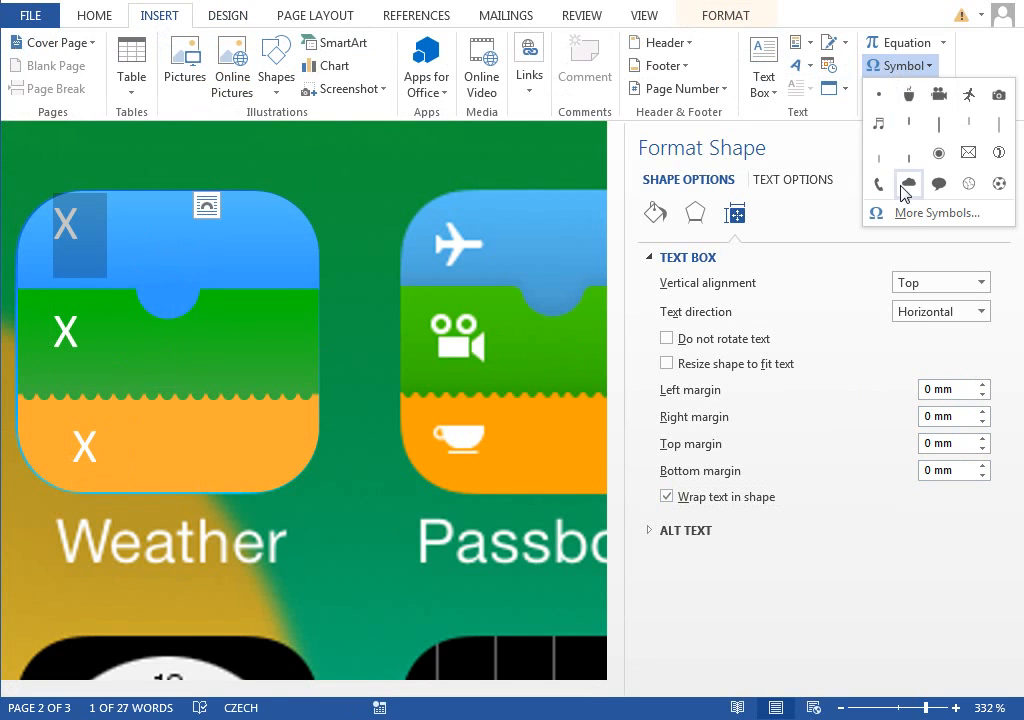
# Insert white plane, movie camera and hot cup symbols in place of the X placeholders.
pyautogui.click(936, 212)
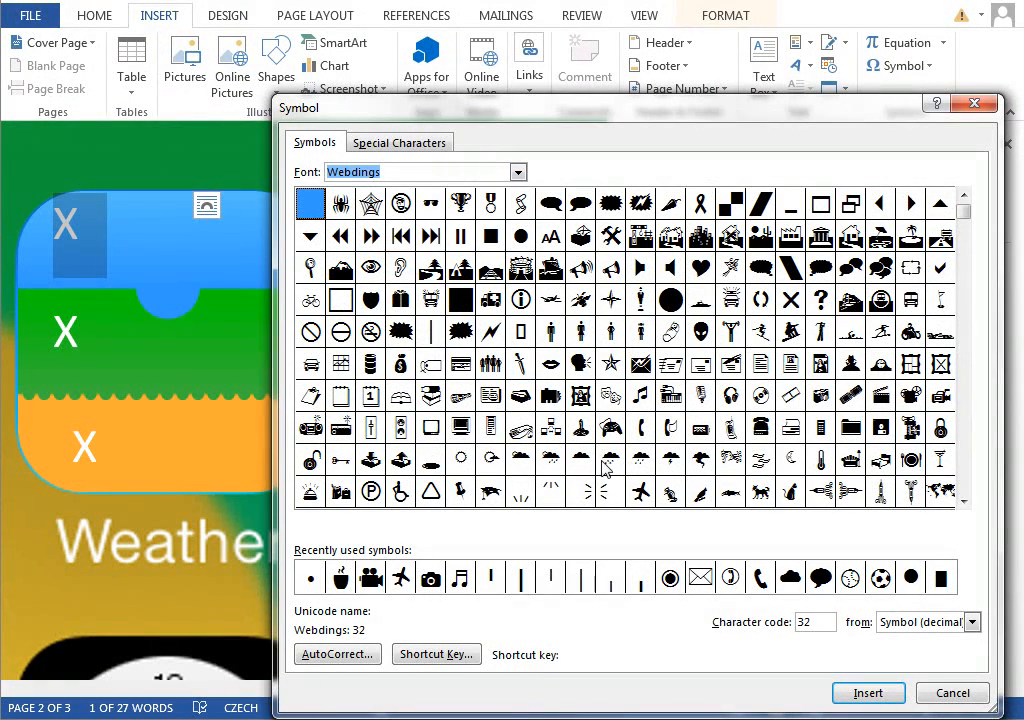
pyautogui.moveTo(610, 458)
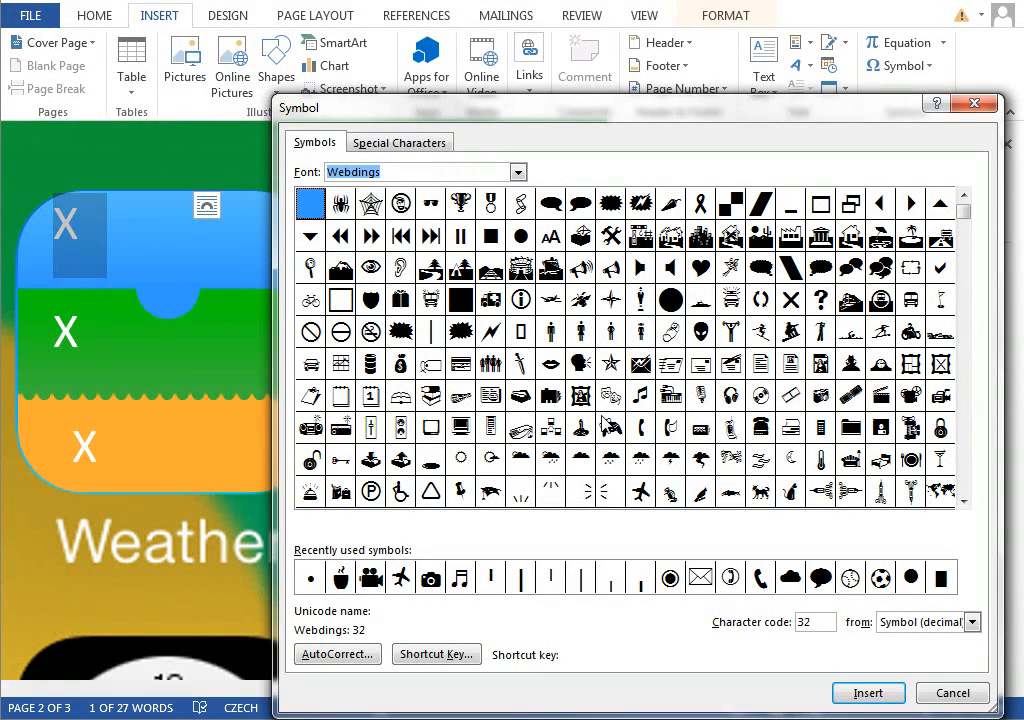
pyautogui.moveTo(610, 428)
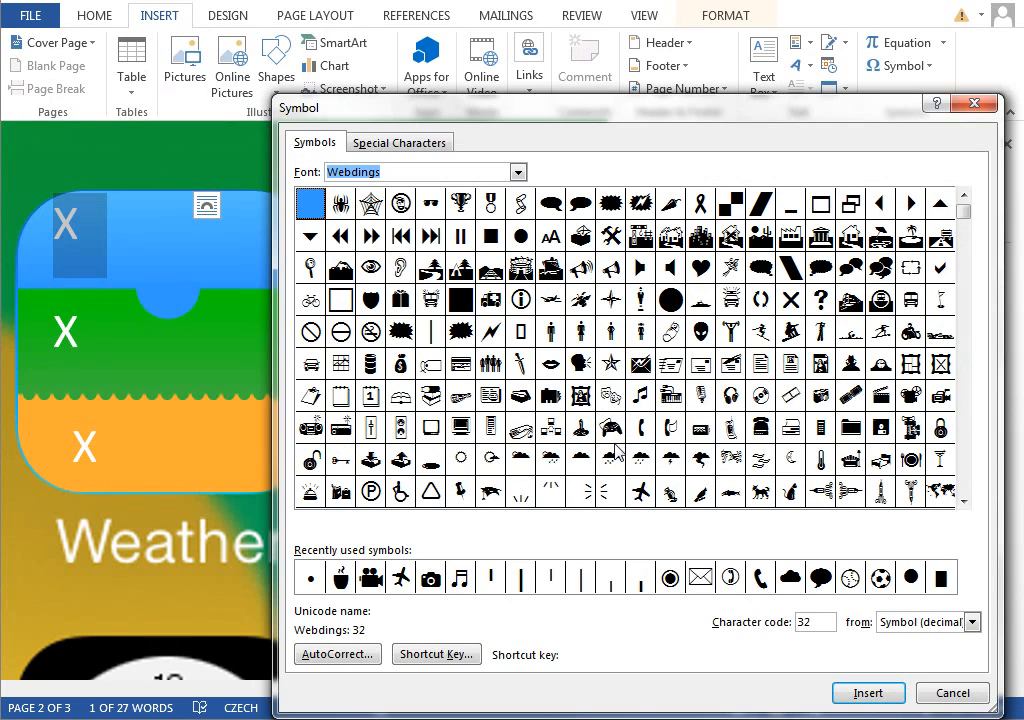
pyautogui.moveTo(617, 453)
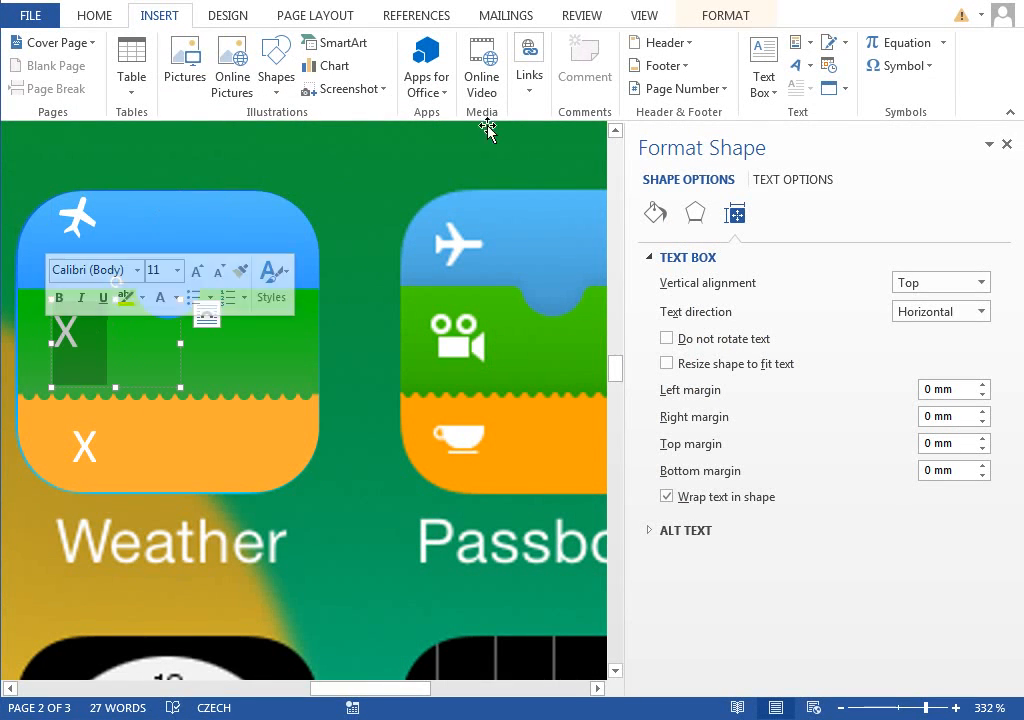
pyautogui.click(901, 66)
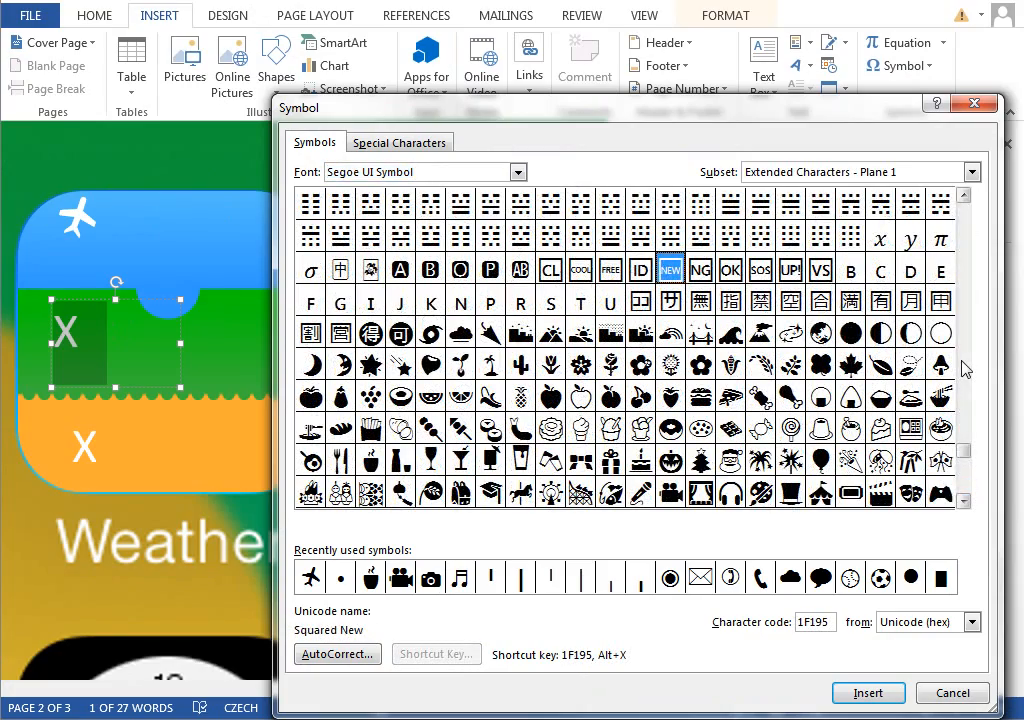
pyautogui.click(964, 510)
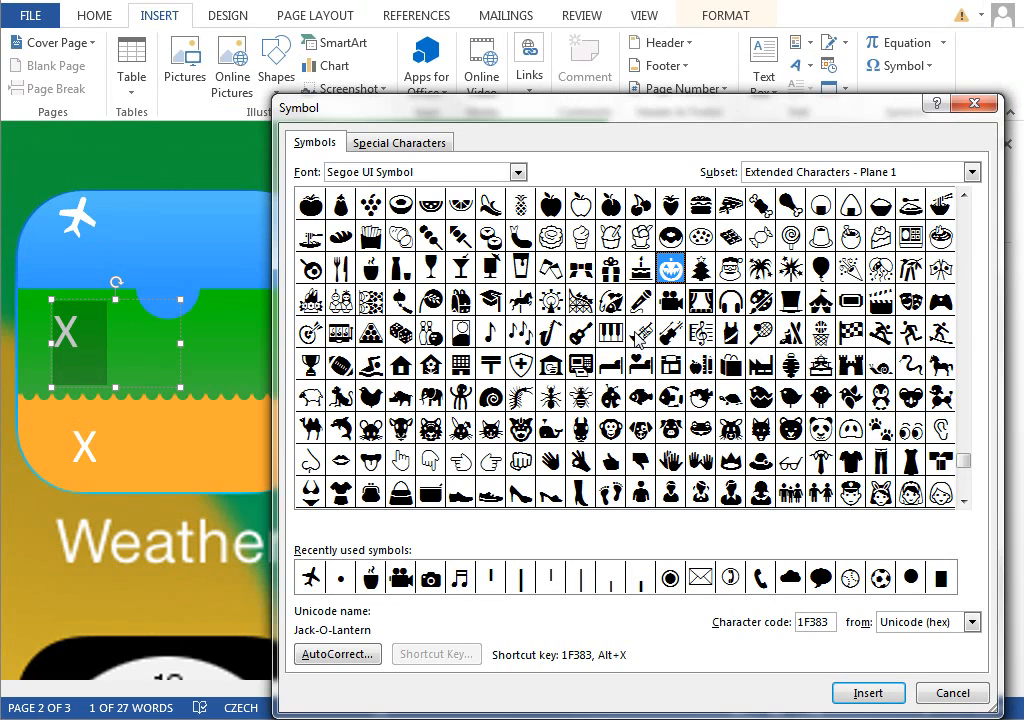
pyautogui.click(669, 299)
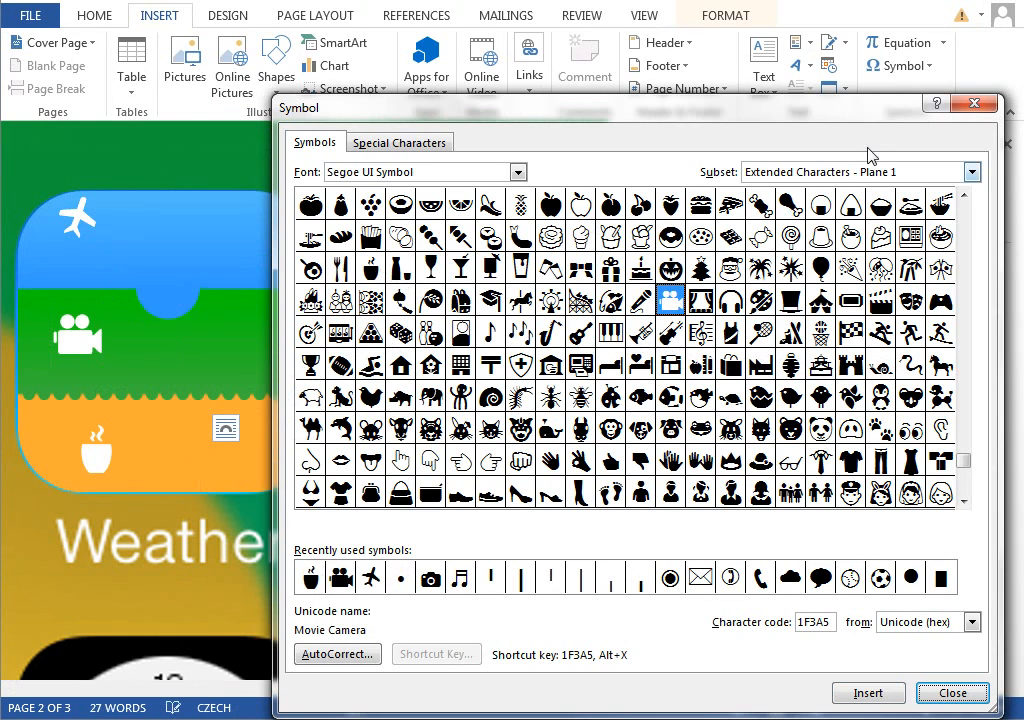
pyautogui.click(960, 693)
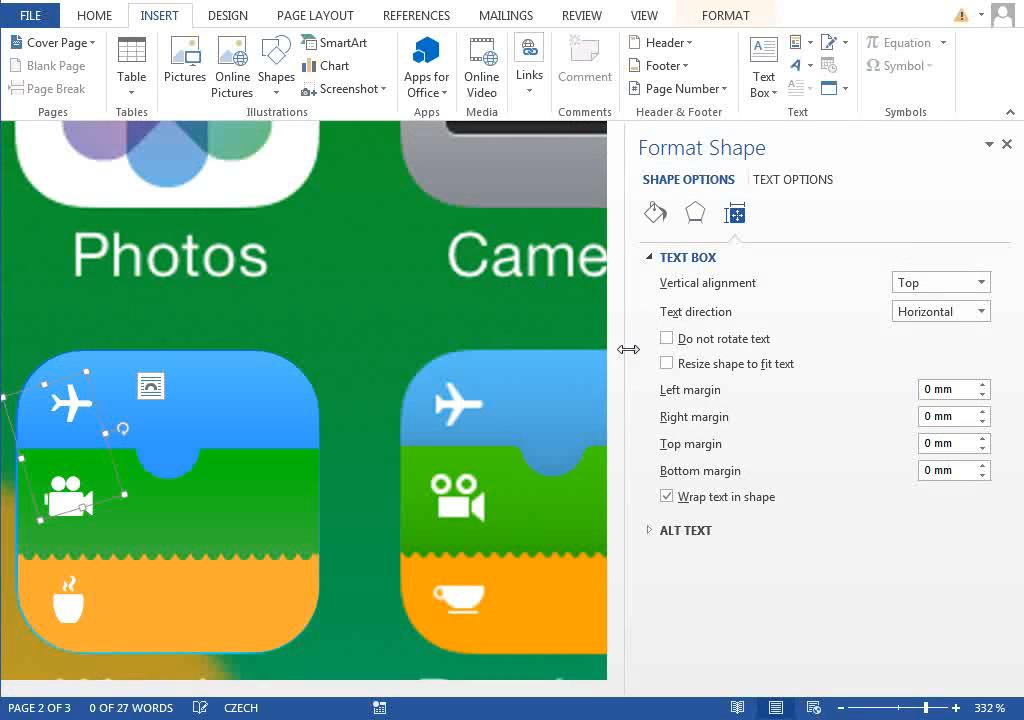
# Group the rounded square, notch, dot row and symbol boxes into one object.
pyautogui.scroll(-3)
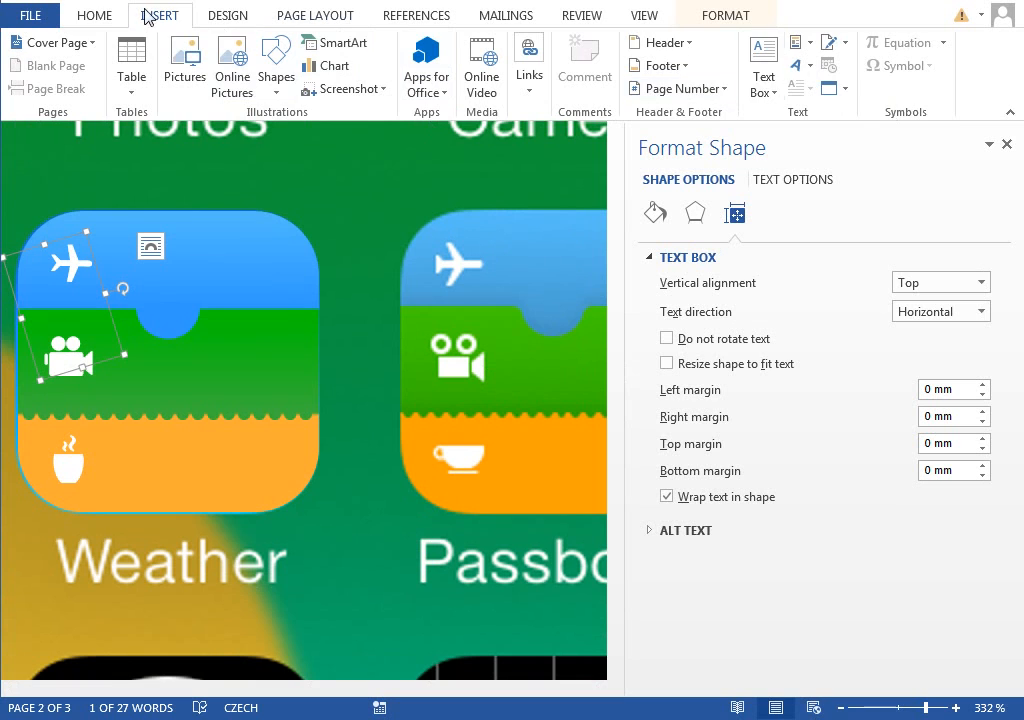
pyautogui.click(93, 15)
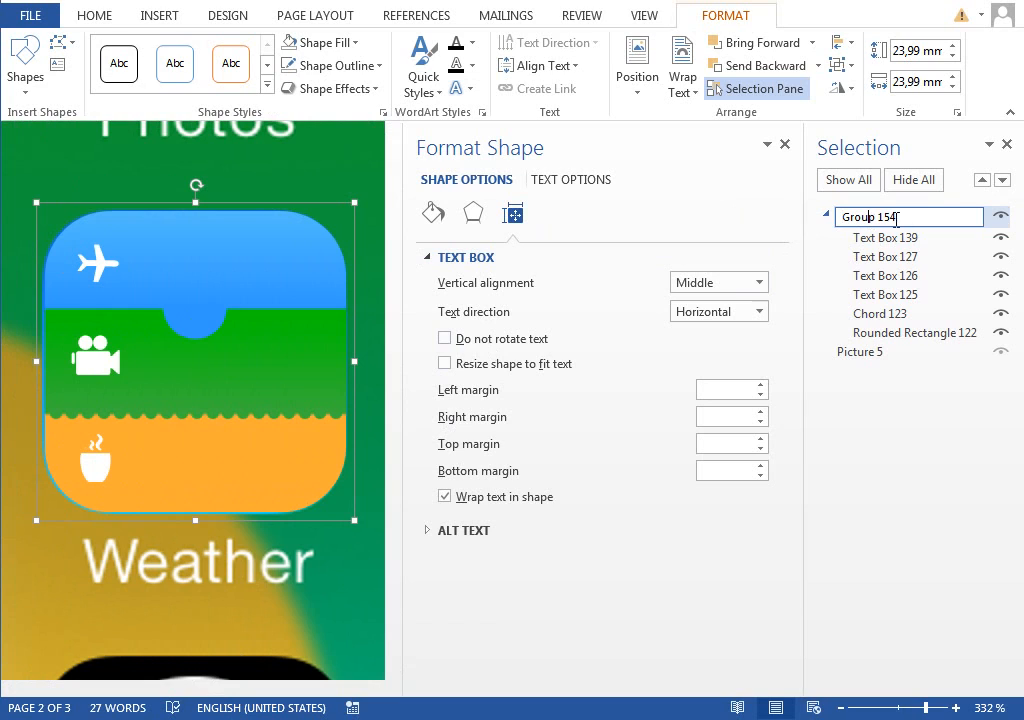
# Name the group 'passbook id' and drag it onto the Game Center slot.
pyautogui.write('passbook id')
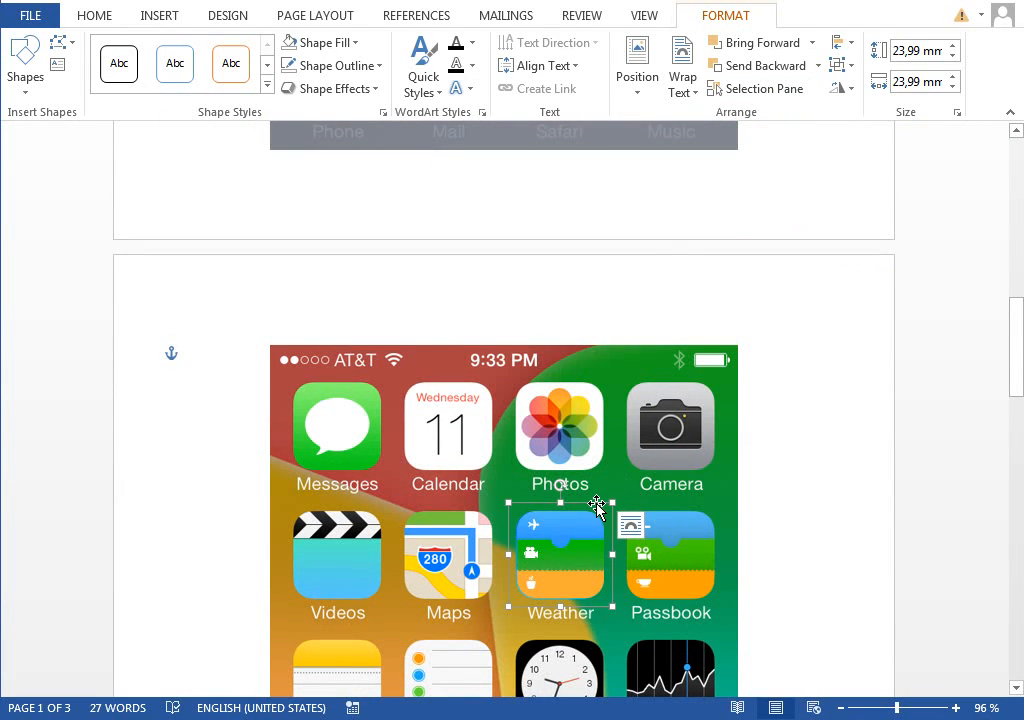
pyautogui.scroll(-3)
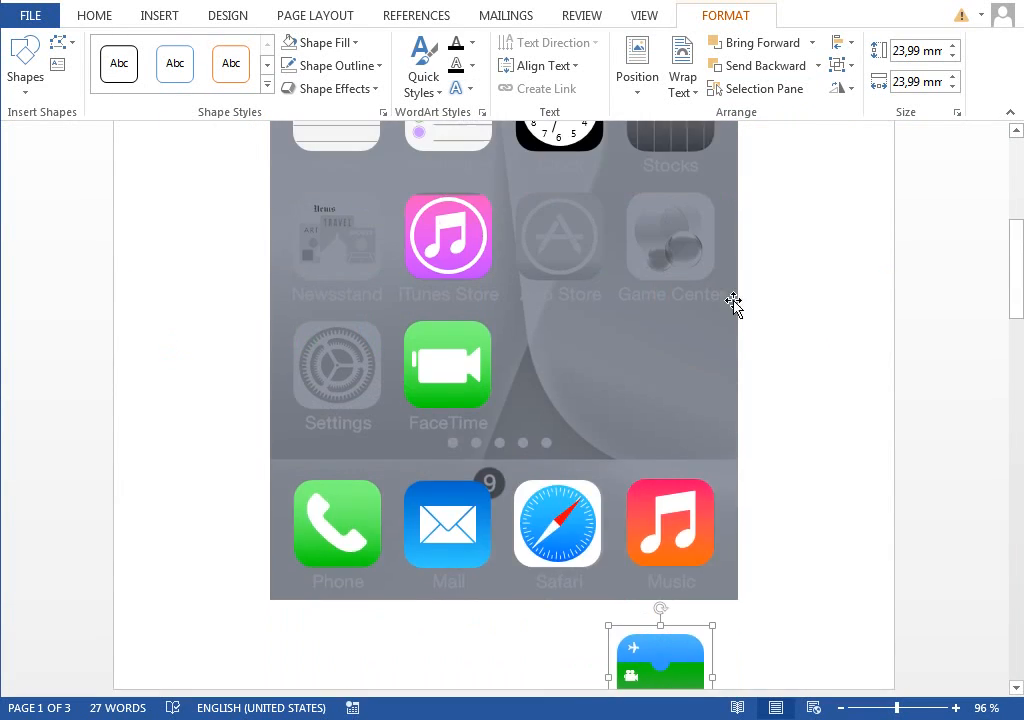
pyautogui.moveTo(660, 650); pyautogui.dragTo(660, 235)
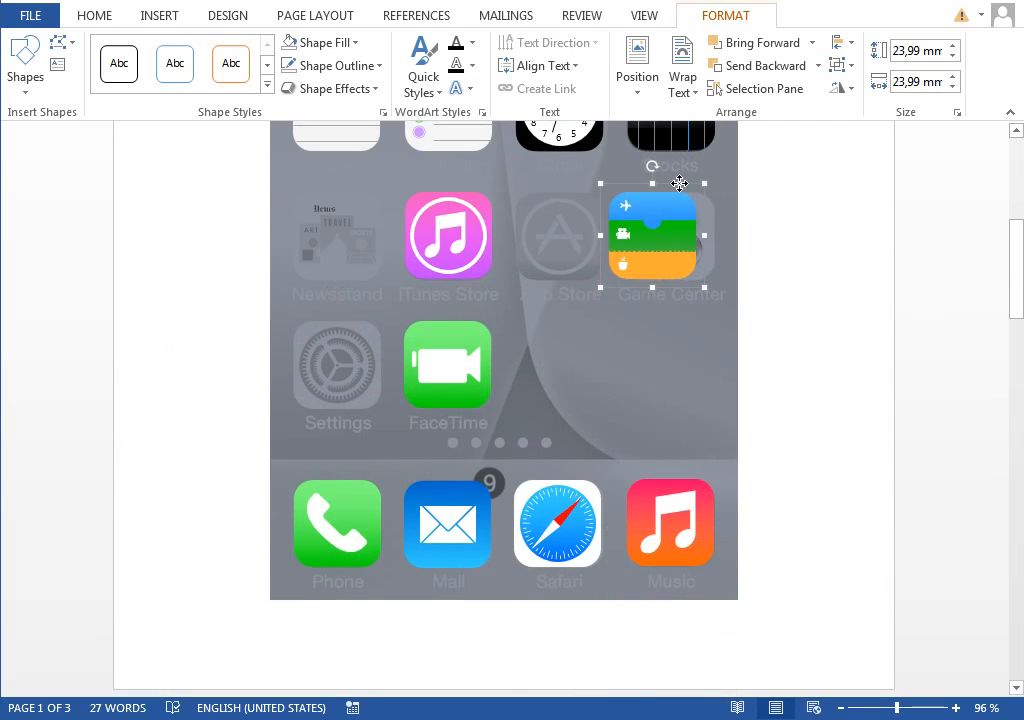